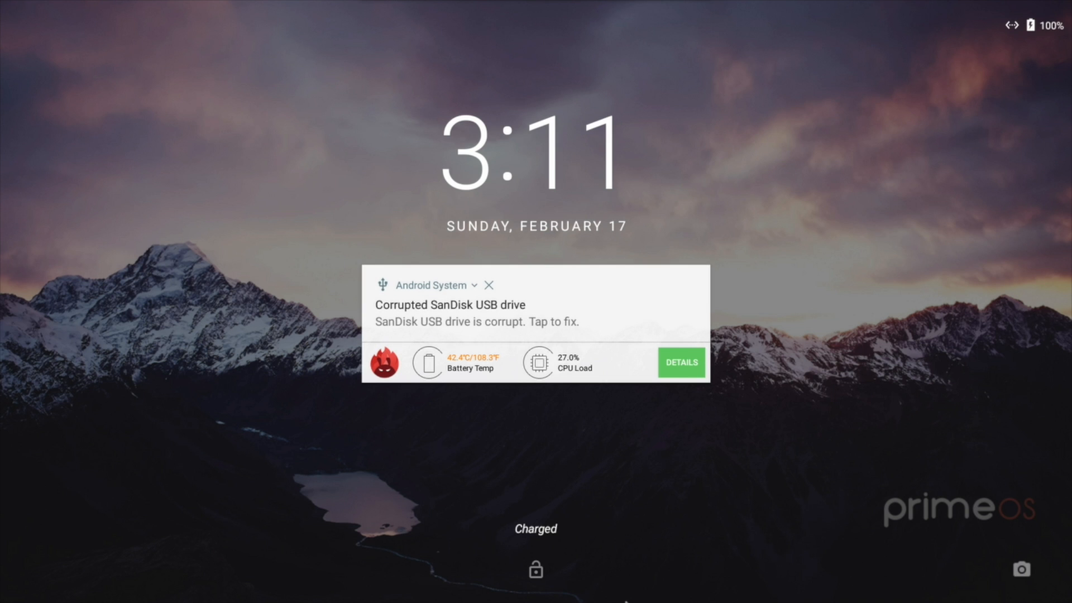
mouse_move(630, 7)
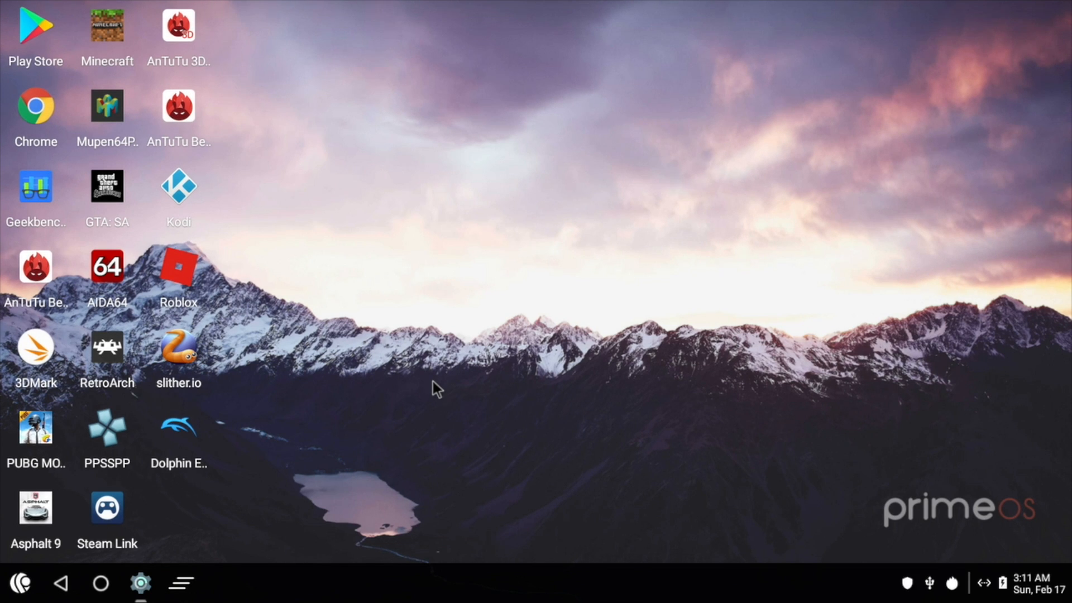
mouse_move(456, 408)
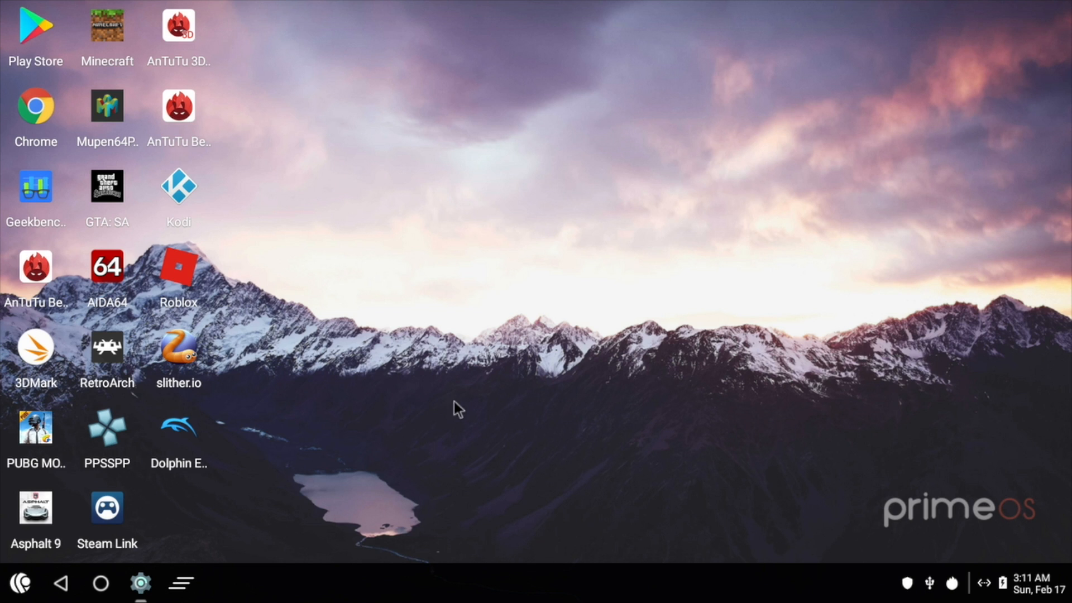
mouse_move(577, 267)
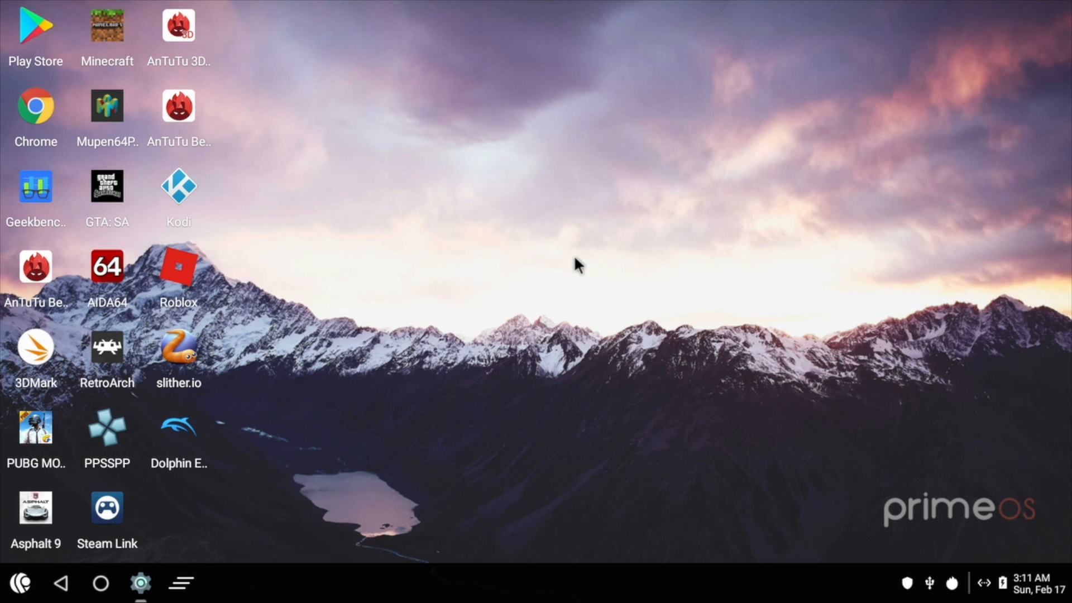
mouse_move(559, 421)
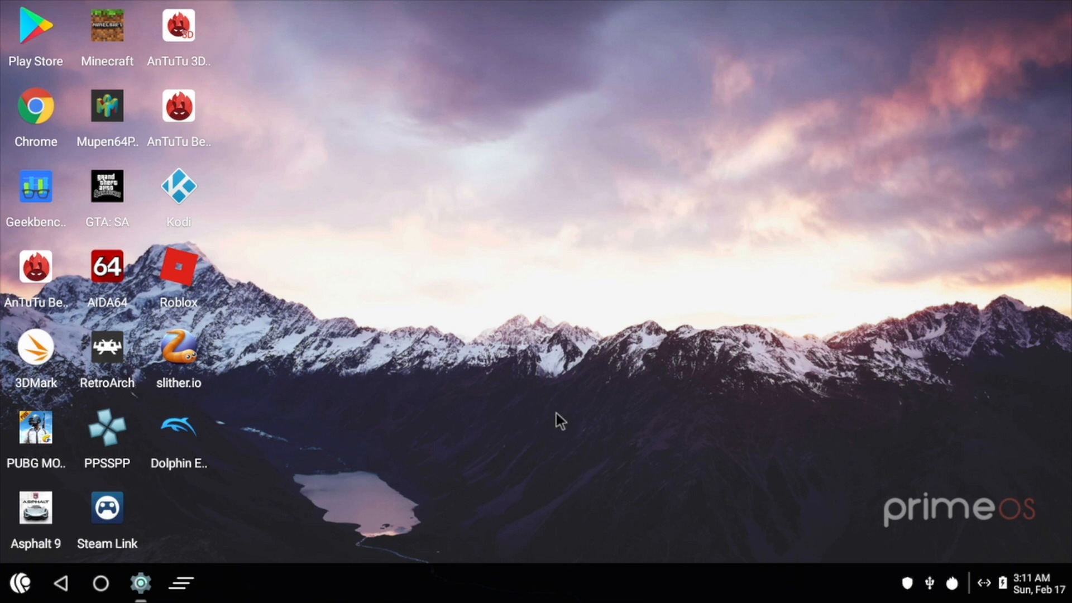
- Unlock the PrimeOS lock screen to reach the desktop
left_click(181, 583)
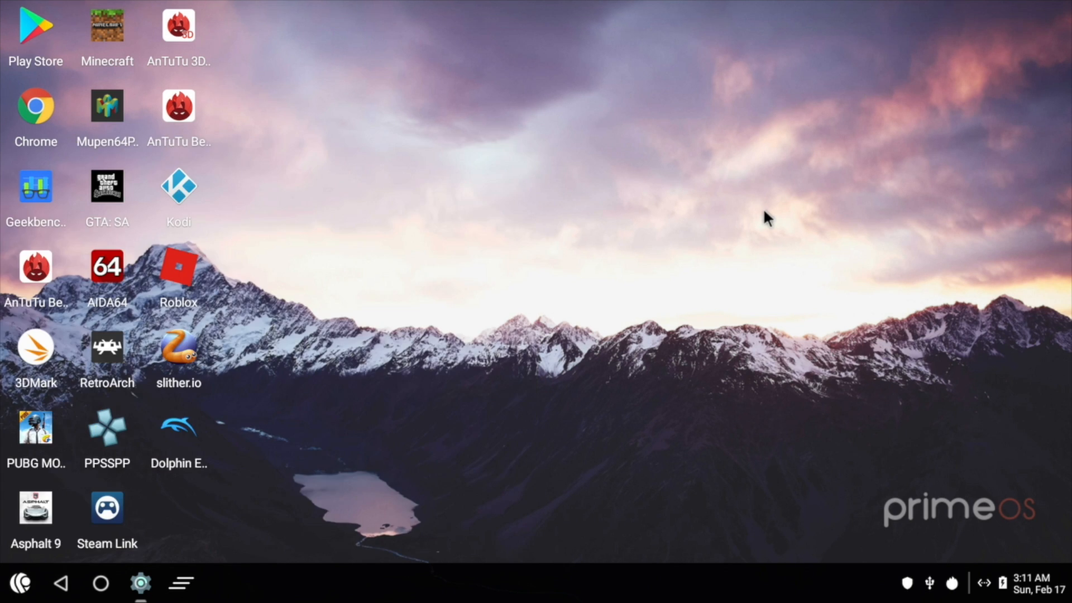
mouse_move(757, 219)
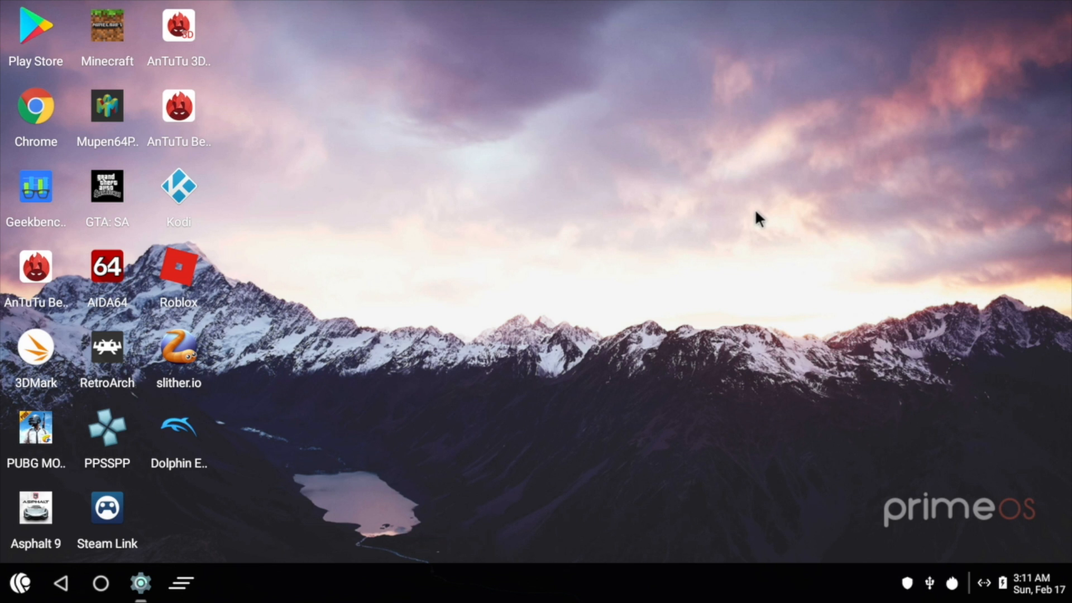
mouse_move(750, 219)
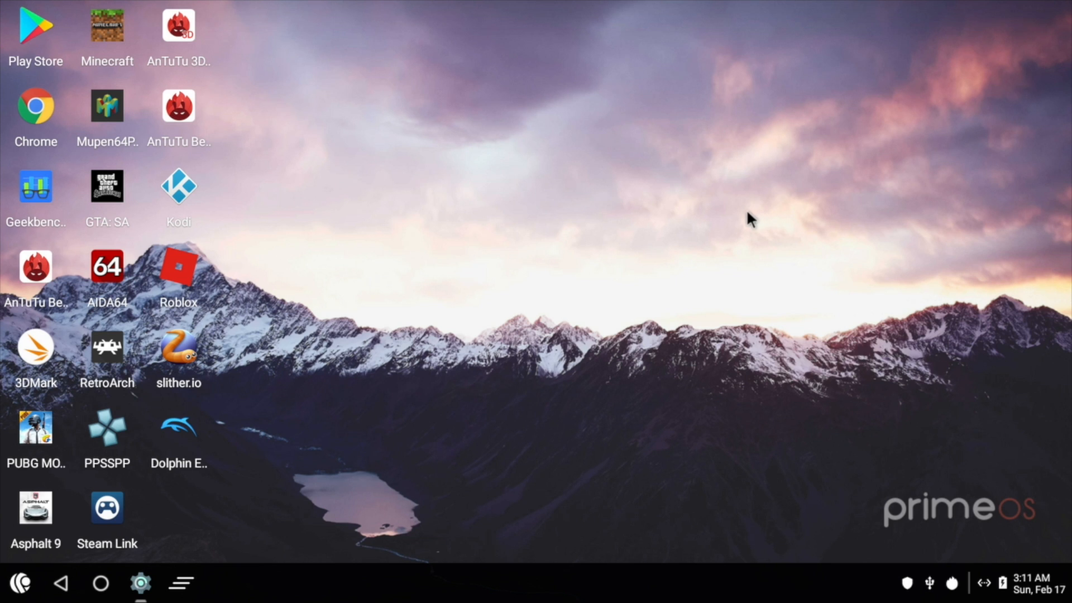
mouse_move(708, 234)
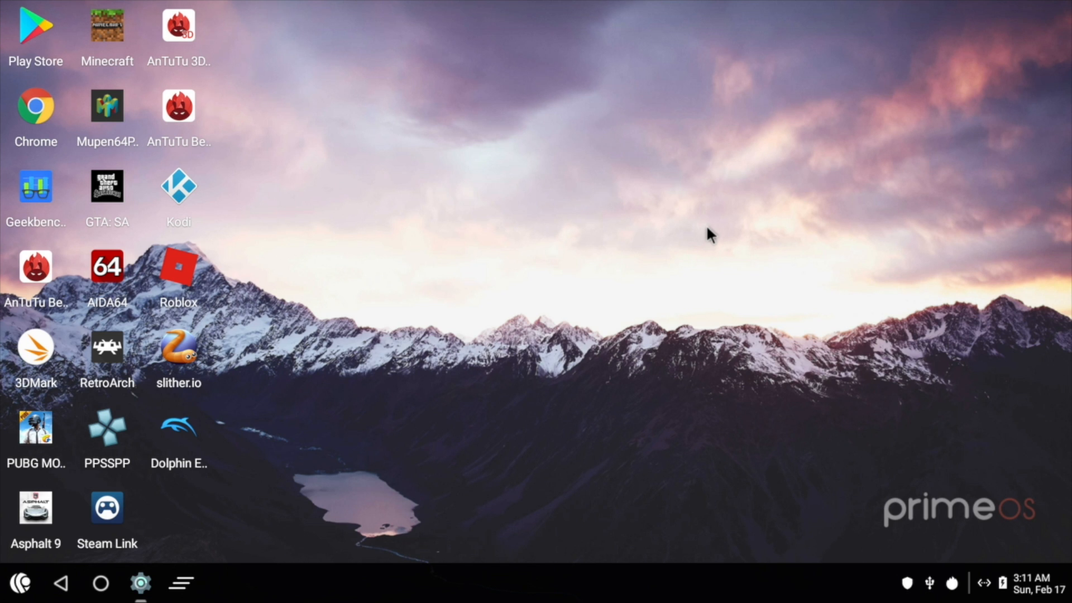
mouse_move(191, 345)
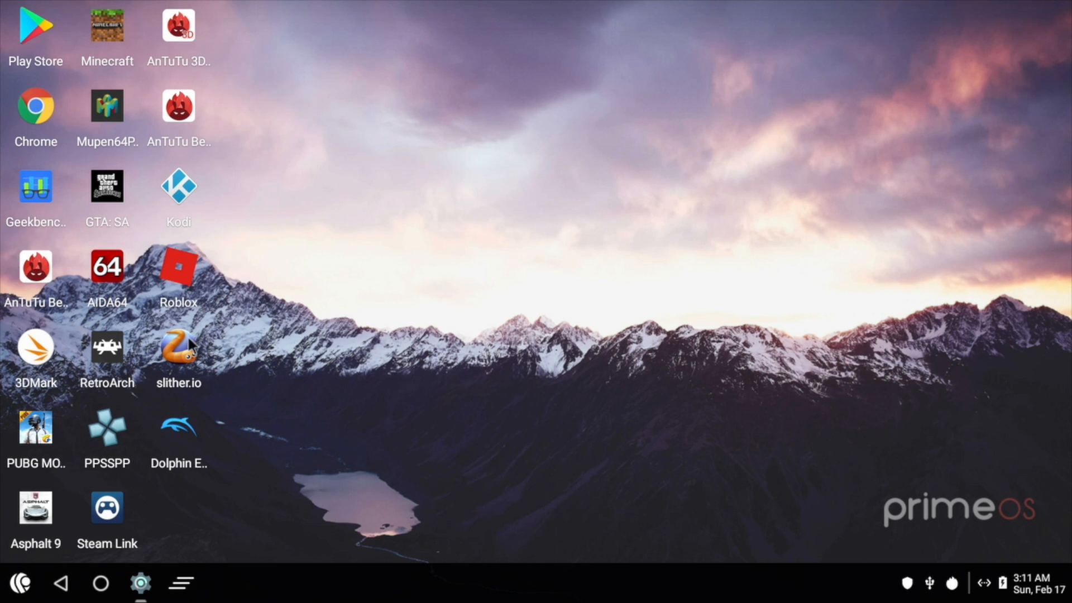
double_click(108, 267)
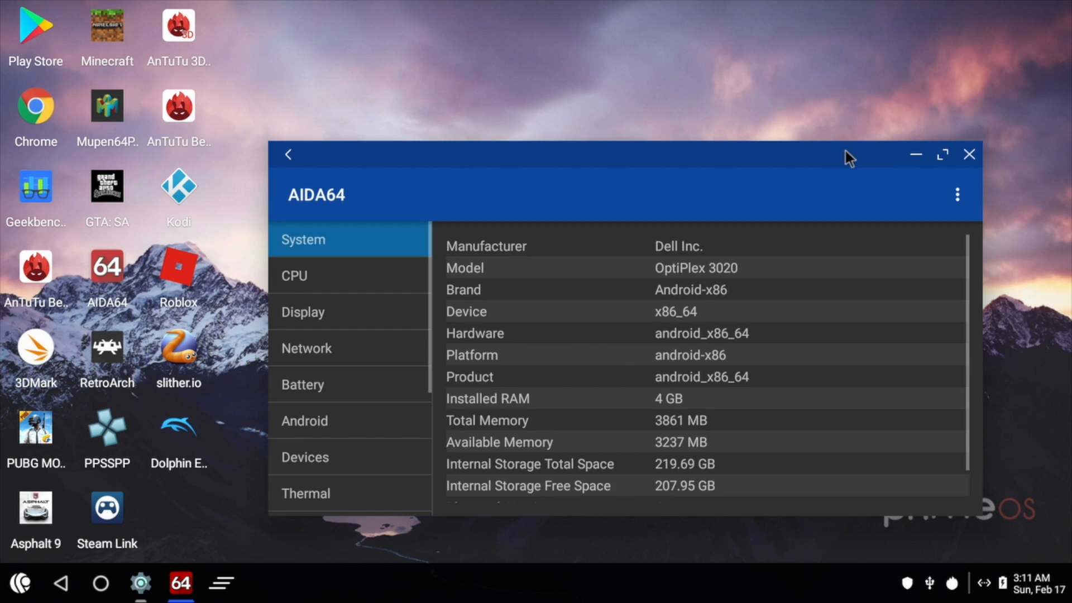
left_click(940, 154)
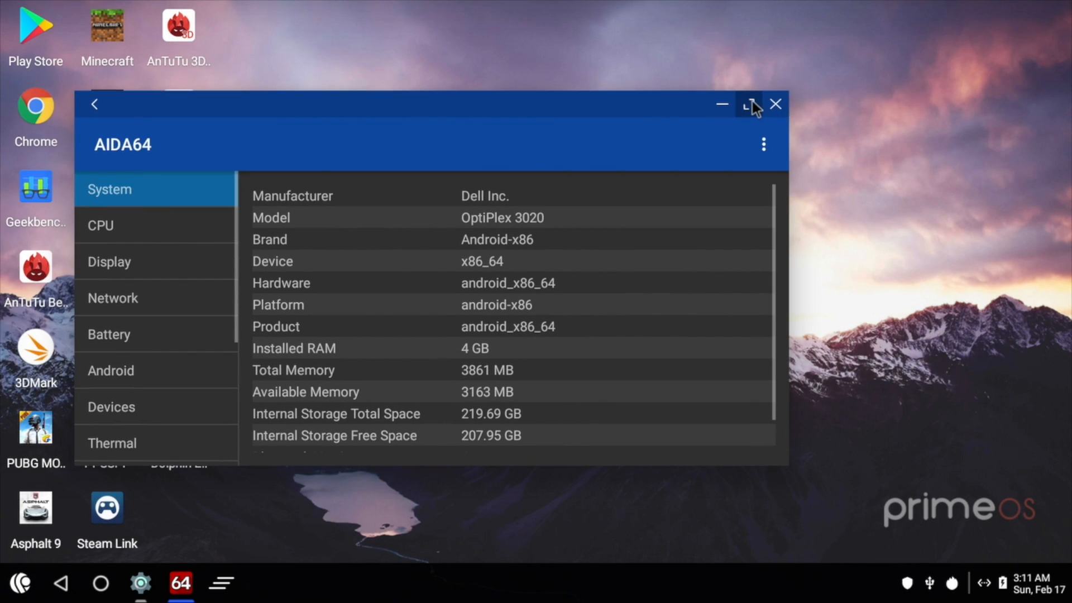
left_click(749, 104)
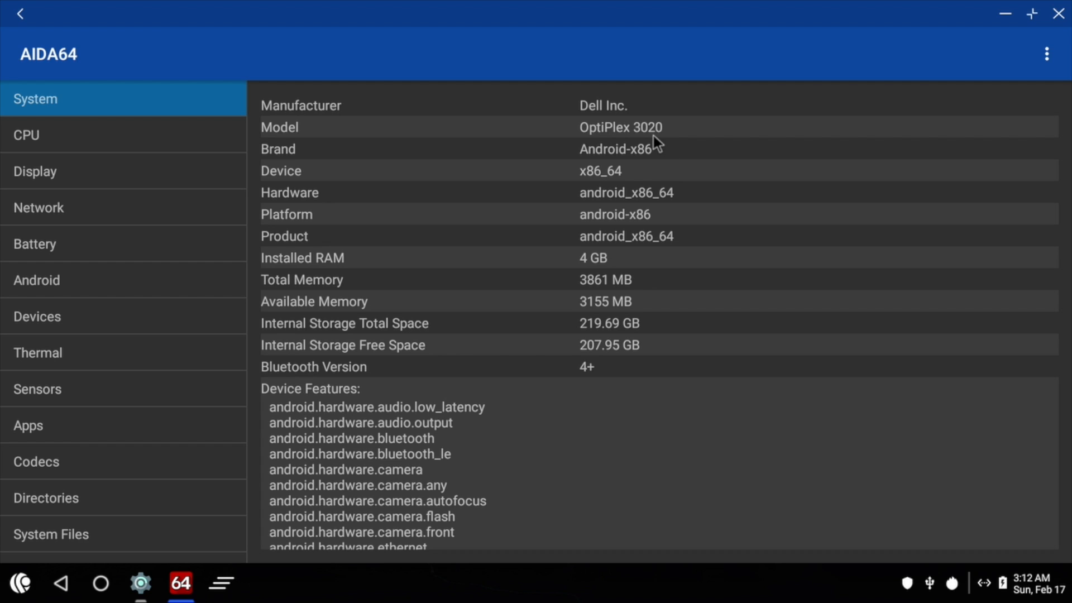
mouse_move(623, 266)
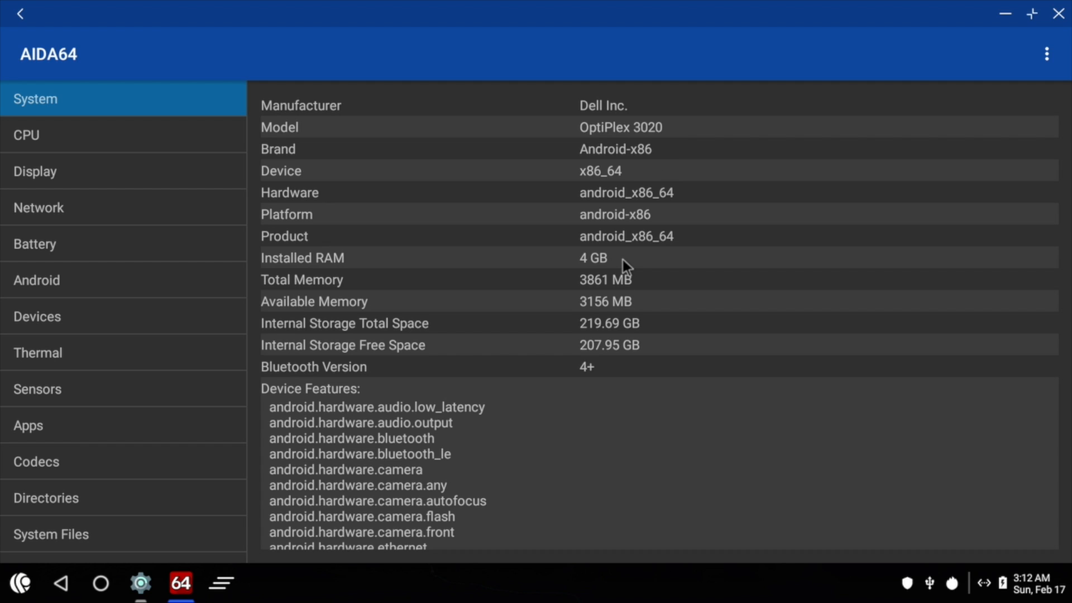
left_click(26, 135)
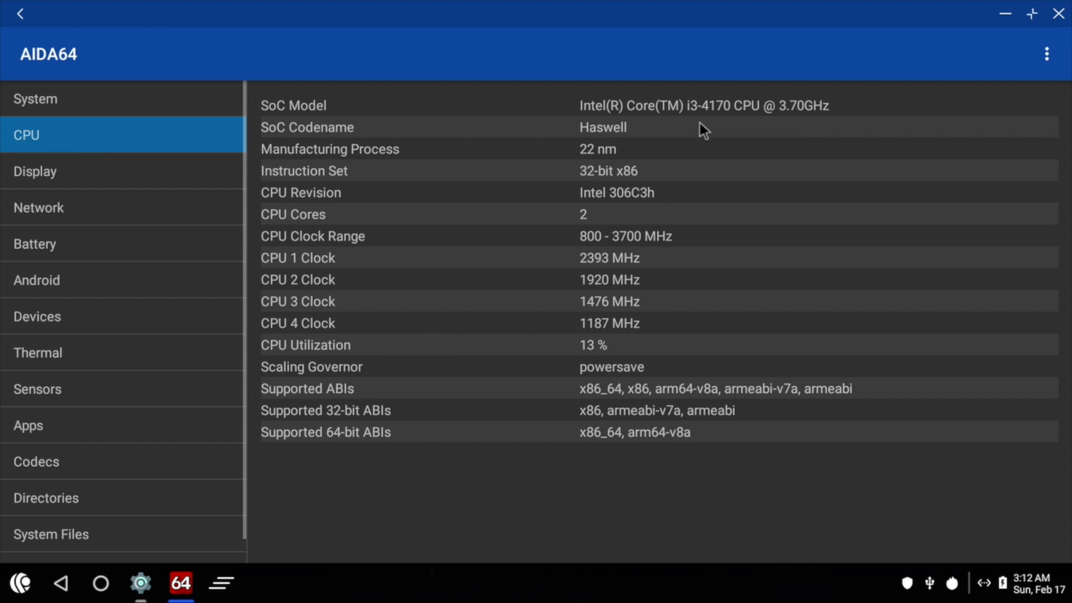
mouse_move(801, 135)
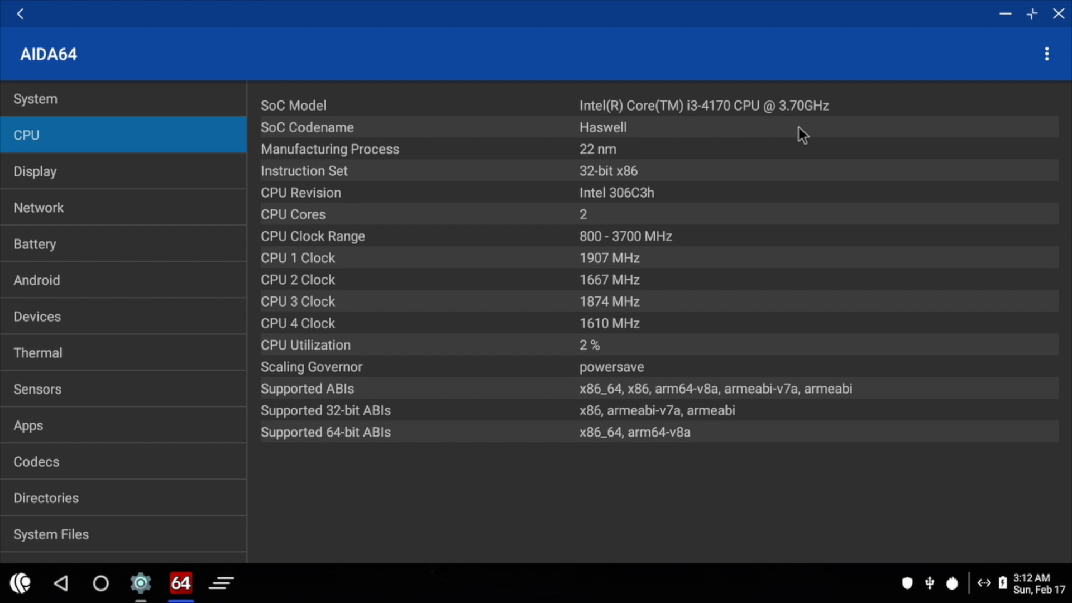
mouse_move(144, 186)
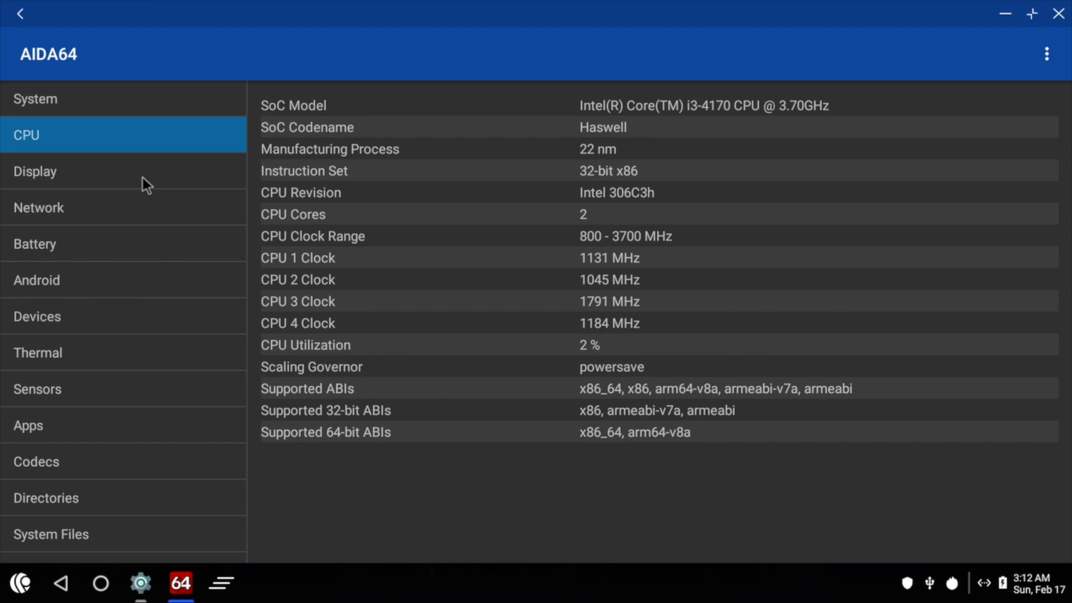
left_click(35, 170)
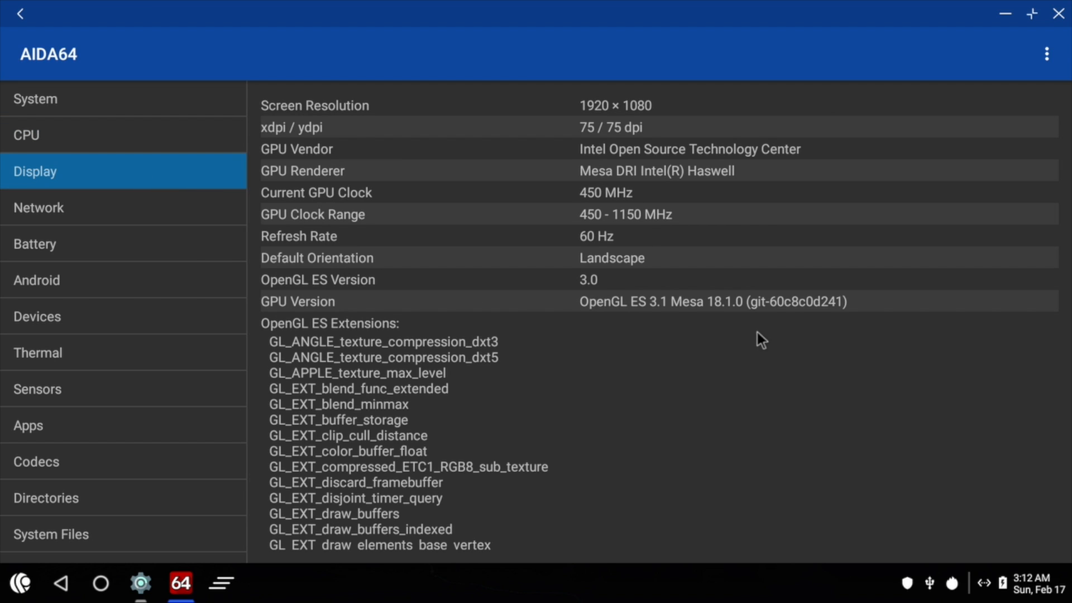
mouse_move(640, 316)
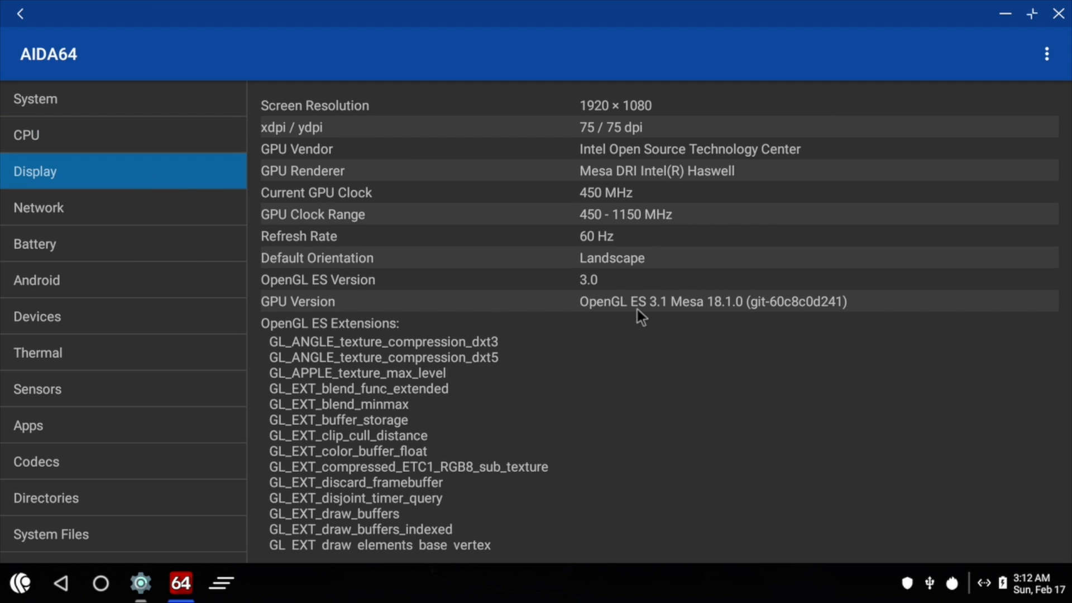
mouse_move(290, 295)
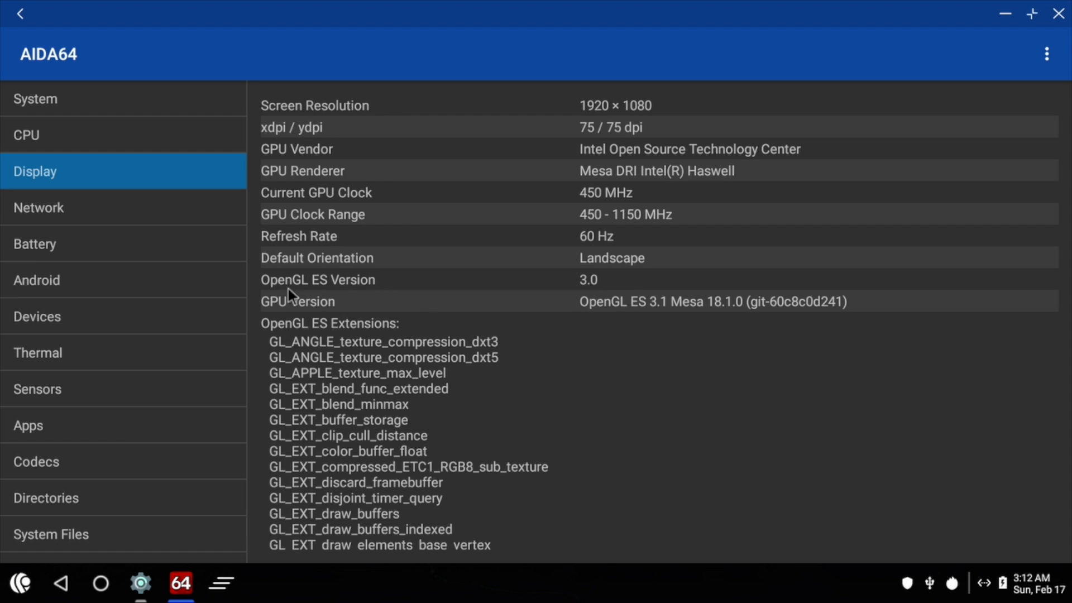
left_click(36, 279)
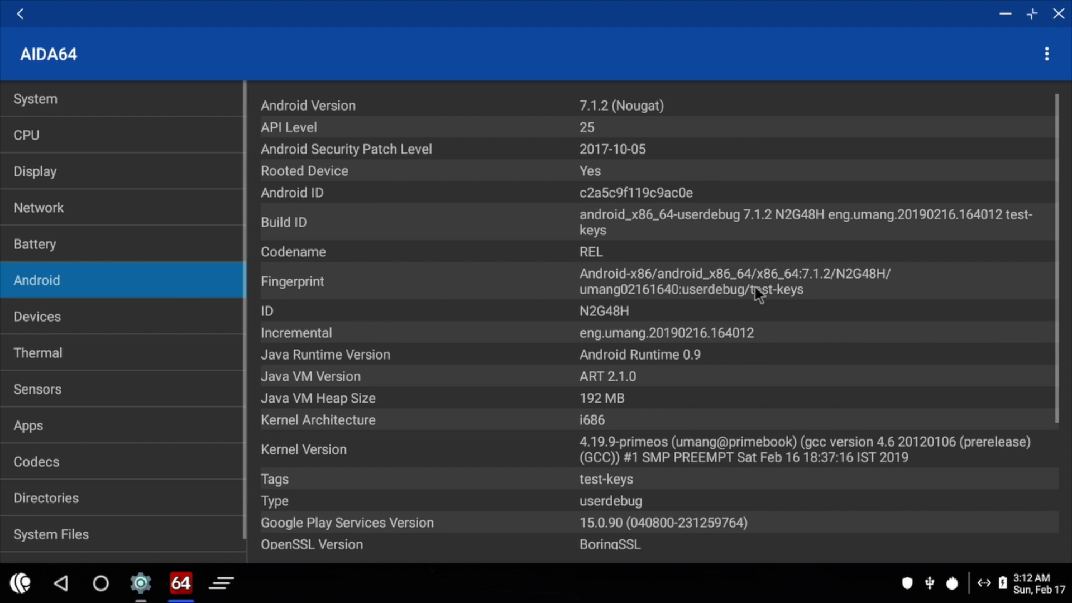
mouse_move(618, 122)
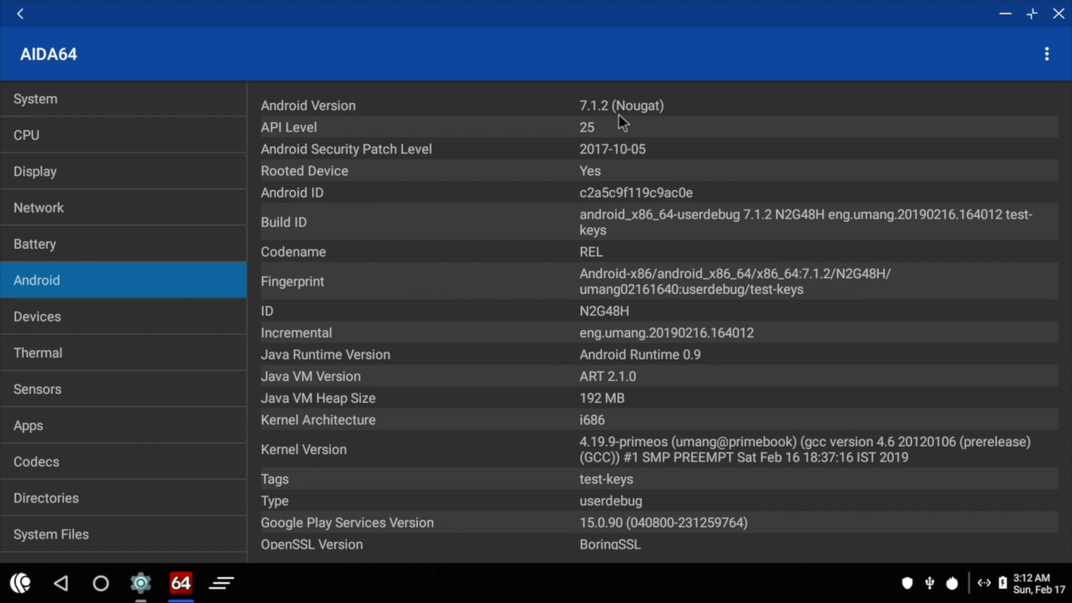
mouse_move(620, 127)
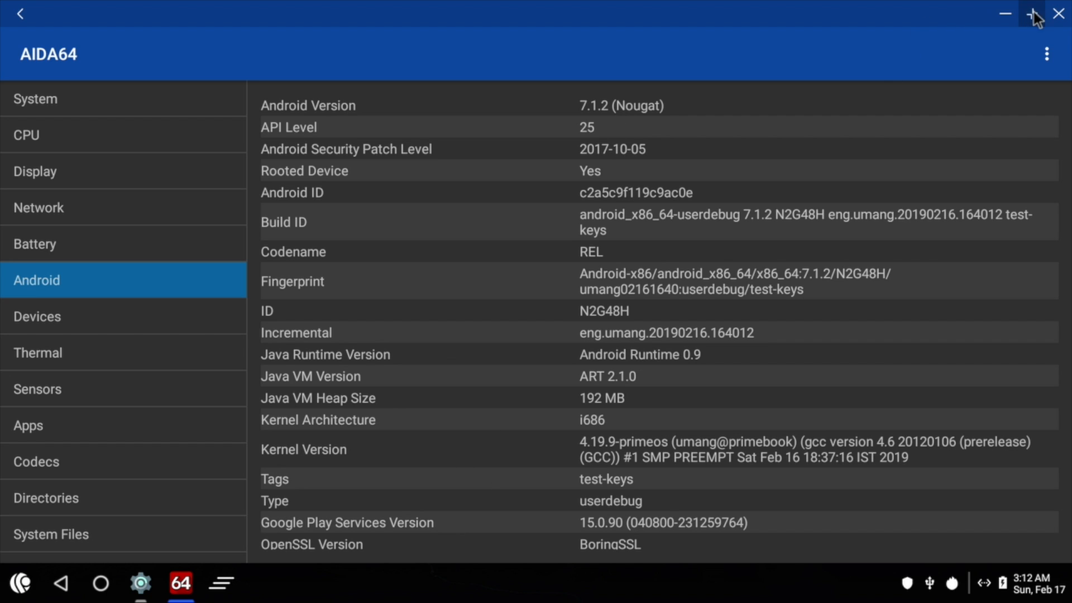
left_click(1036, 14)
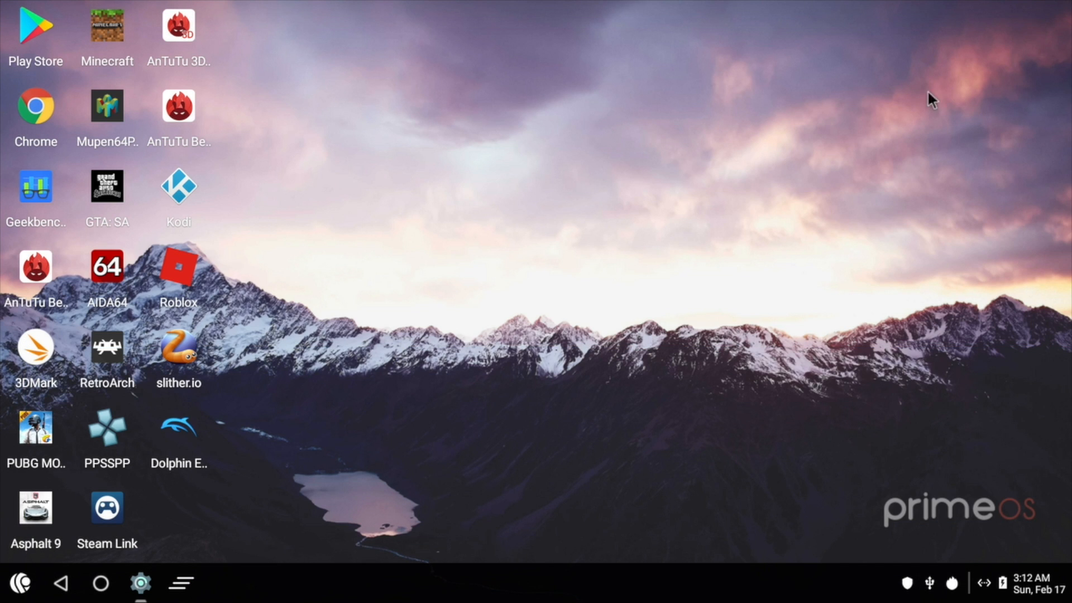
- Launch Google Play Store maximised and browse down the Top Free games chart
left_click(36, 31)
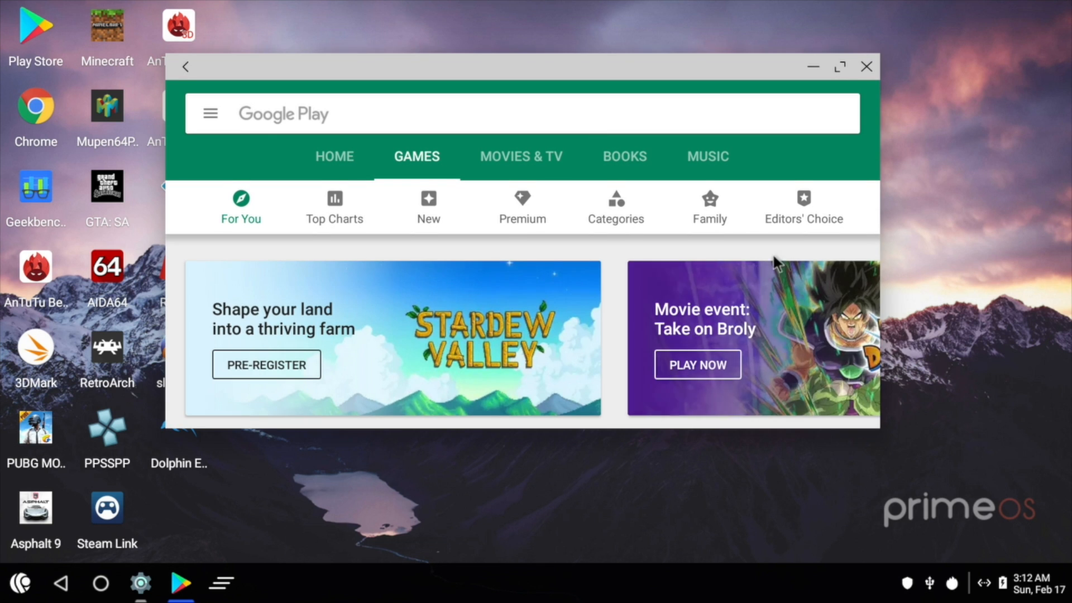
left_click(839, 66)
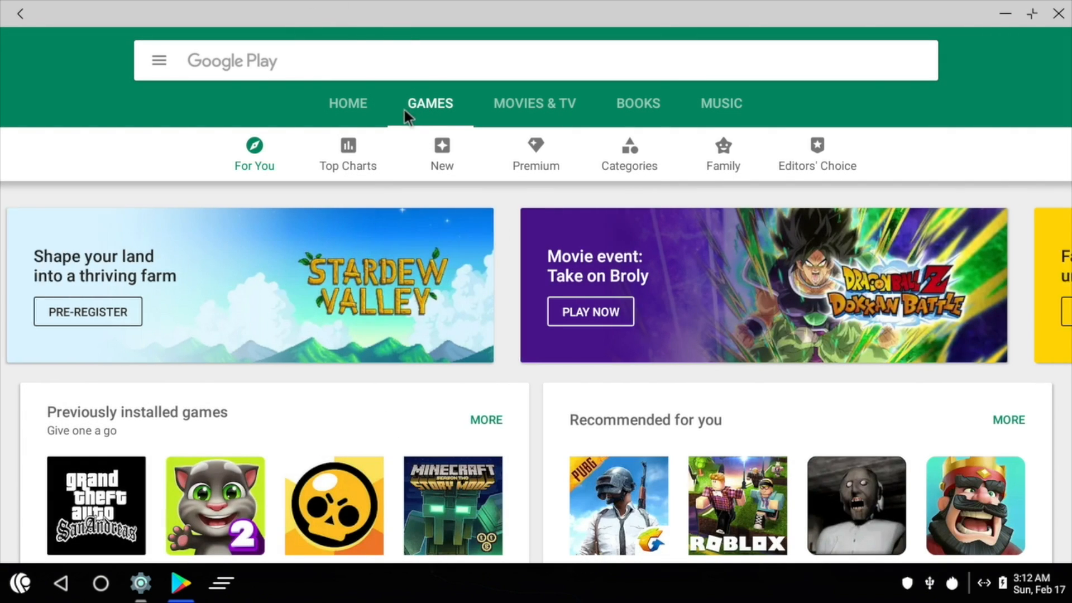
left_click(347, 153)
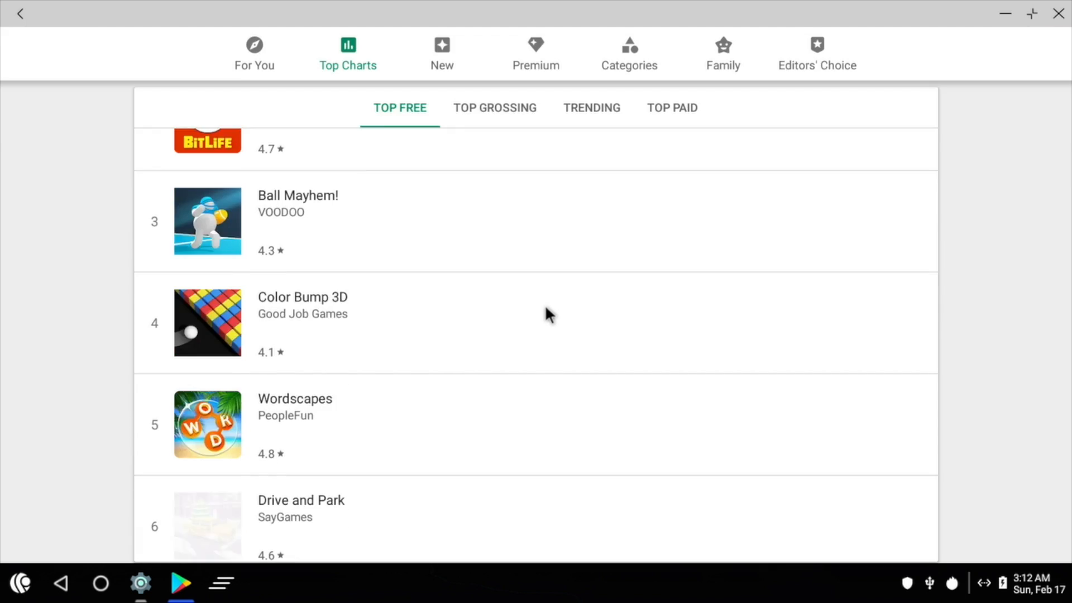
scroll("down", 3)
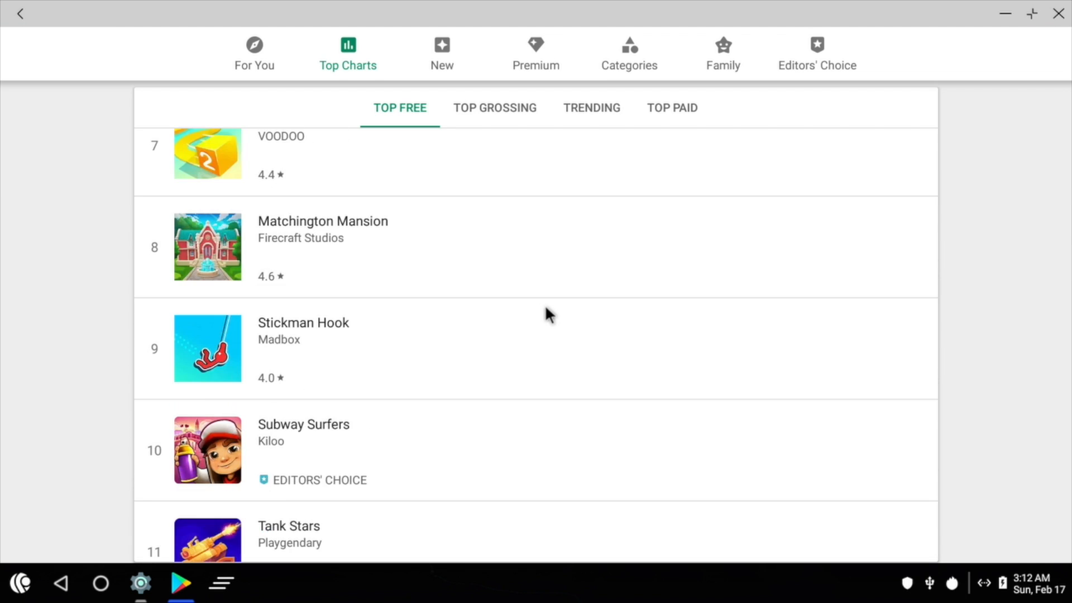
scroll("down", 3)
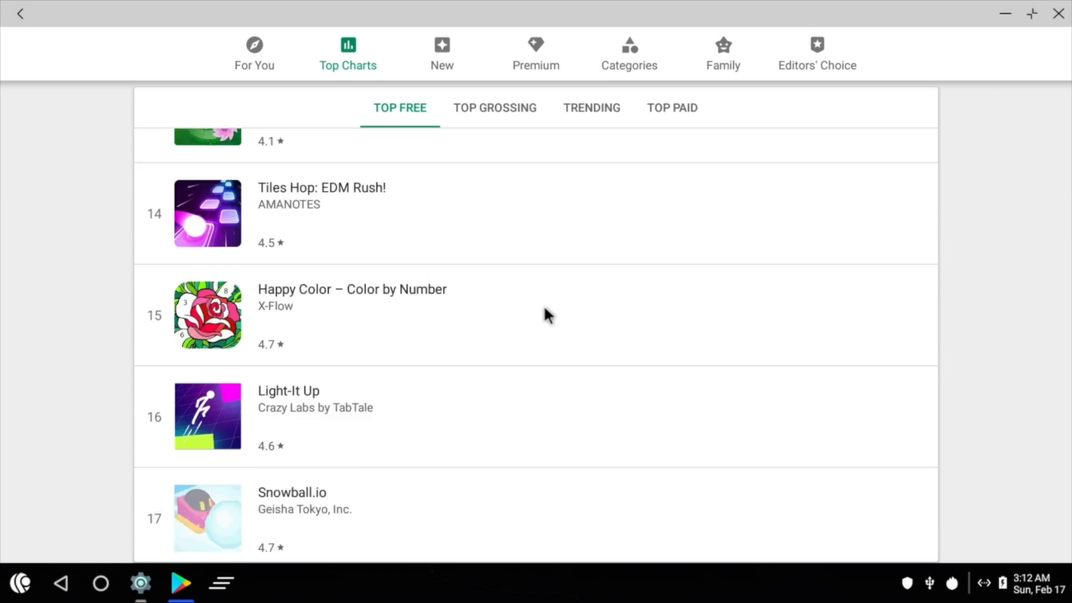
scroll("down", 3)
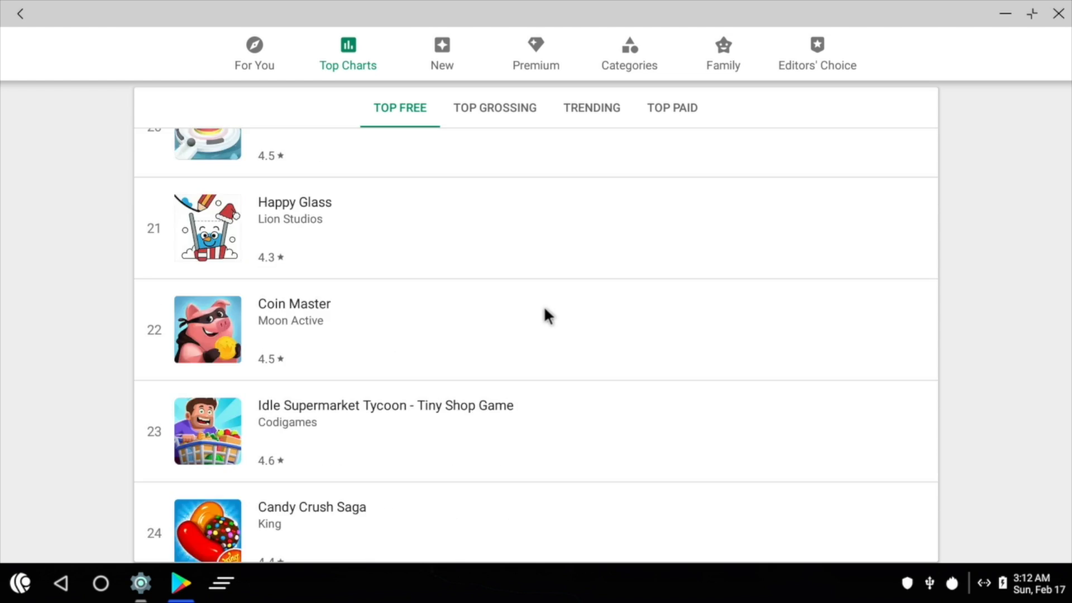
scroll("down", 3)
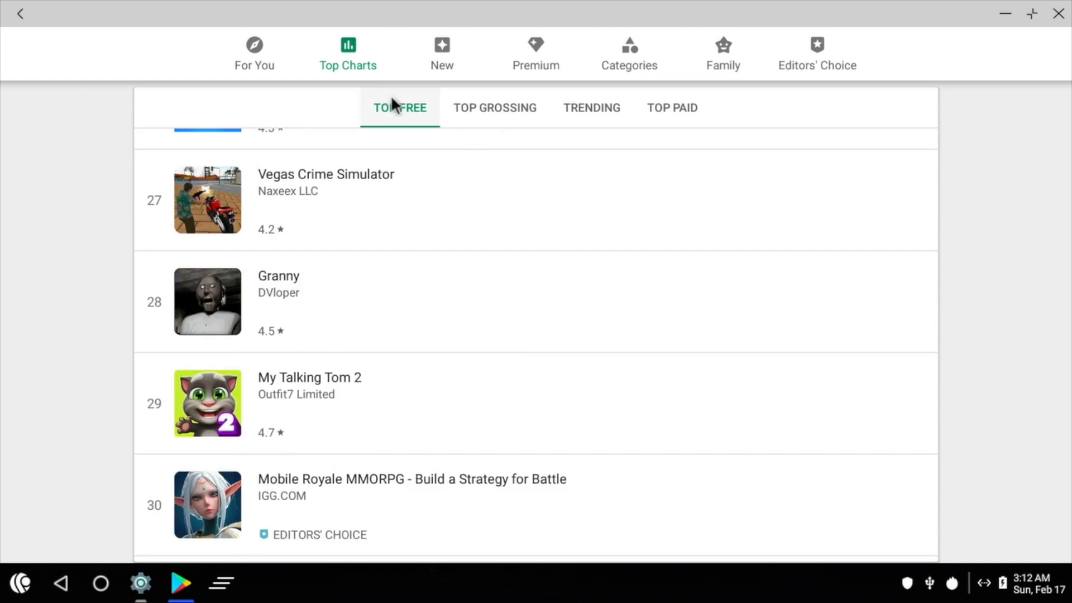
- Browse the For You recommendations, then close Play Store back to the desktop
left_click(254, 53)
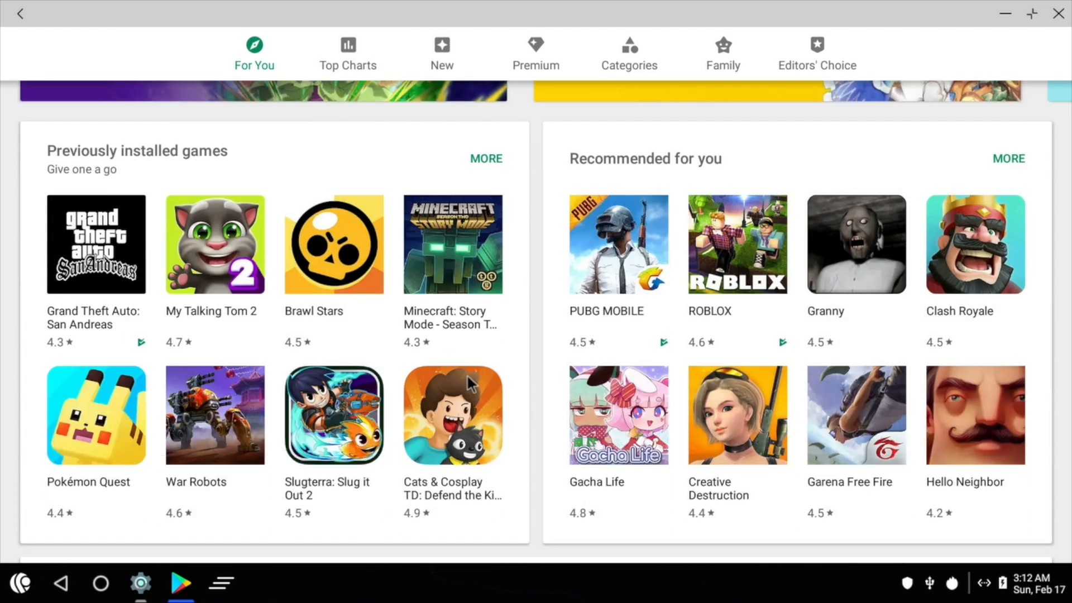
scroll("down", 3)
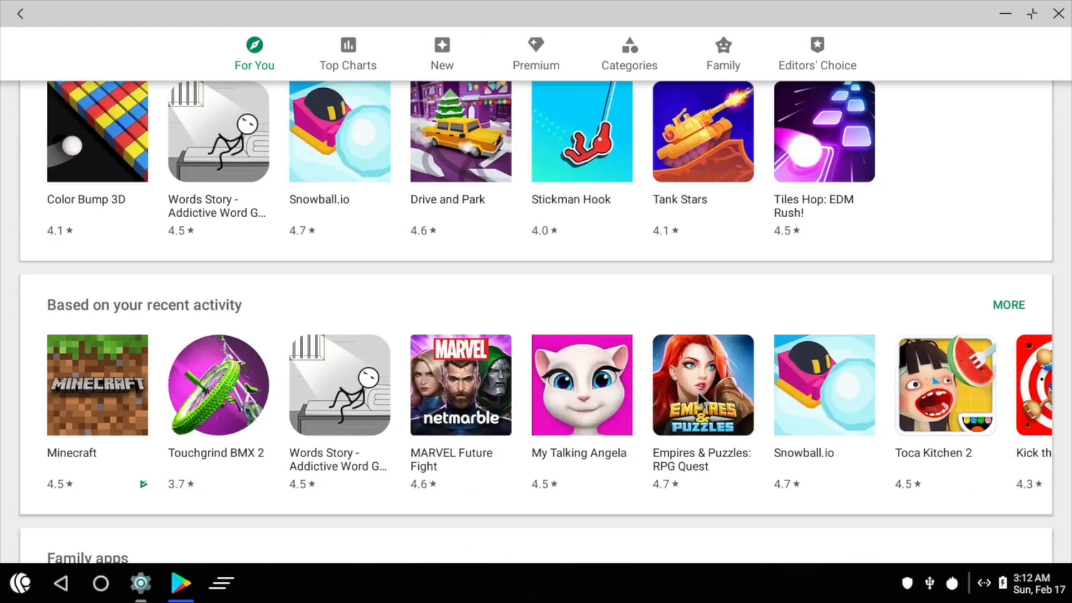
scroll("down", 3)
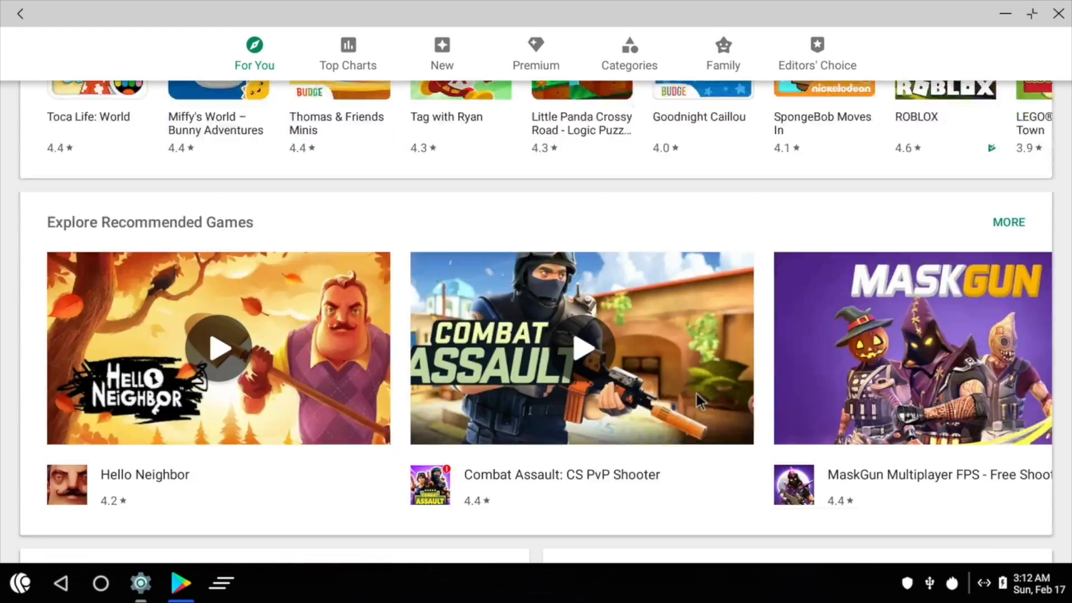
scroll("down", 3)
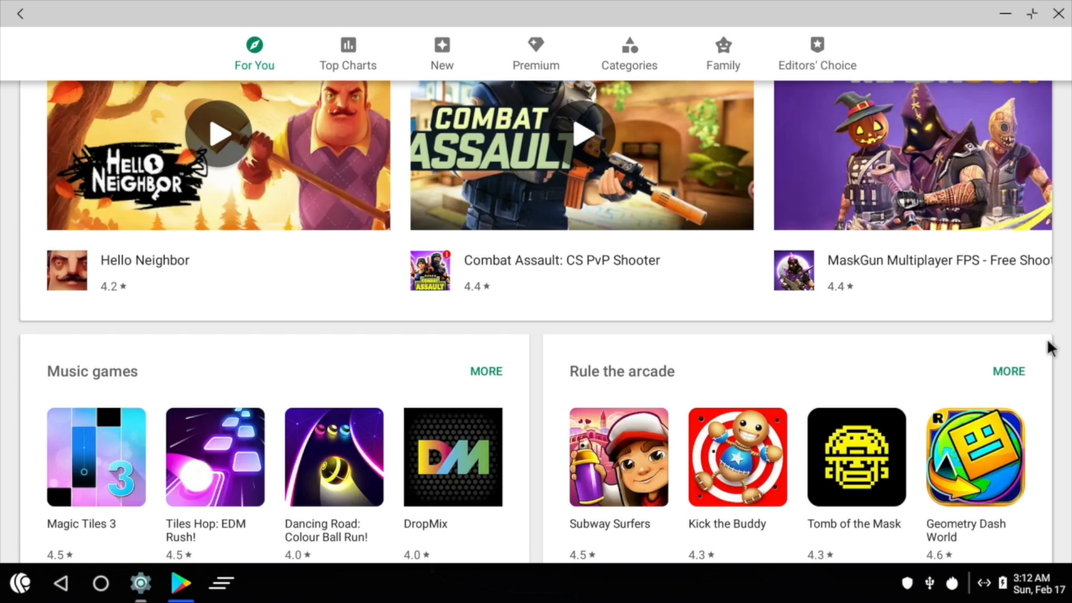
mouse_move(1057, 13)
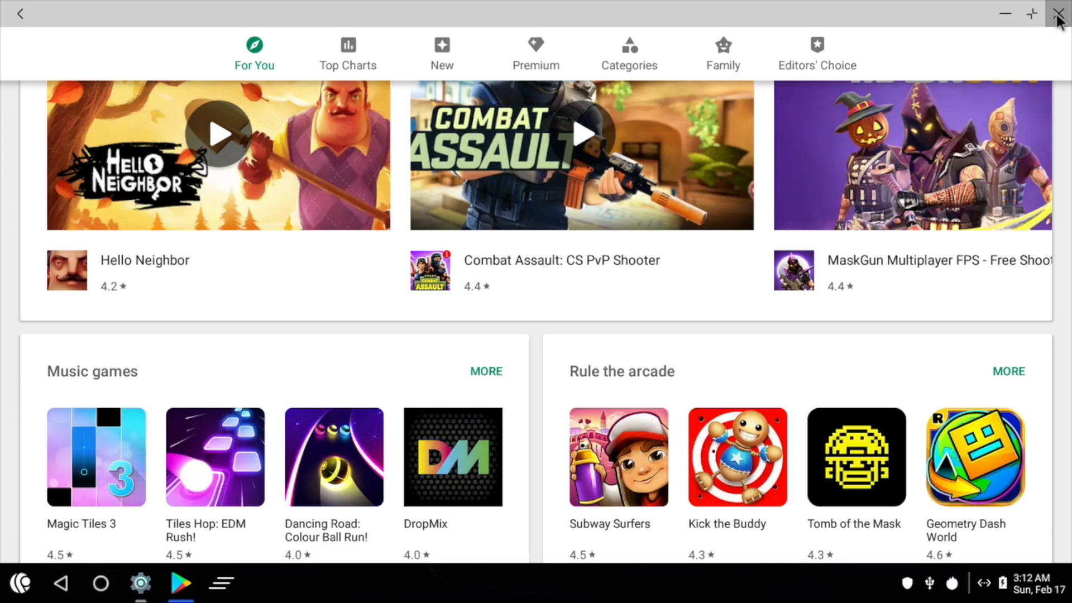
left_click(1059, 13)
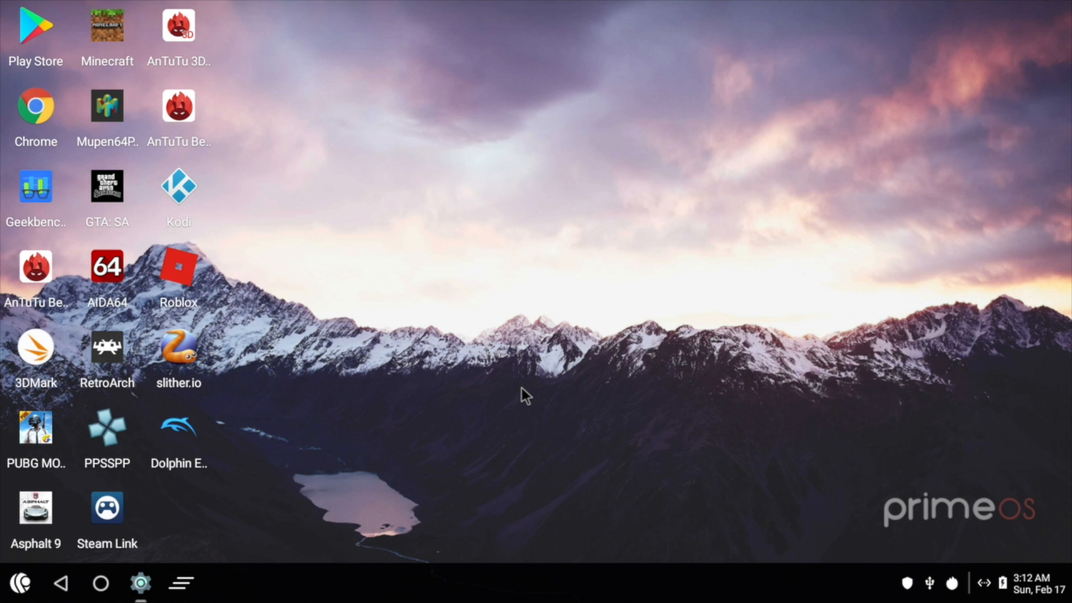
mouse_move(440, 425)
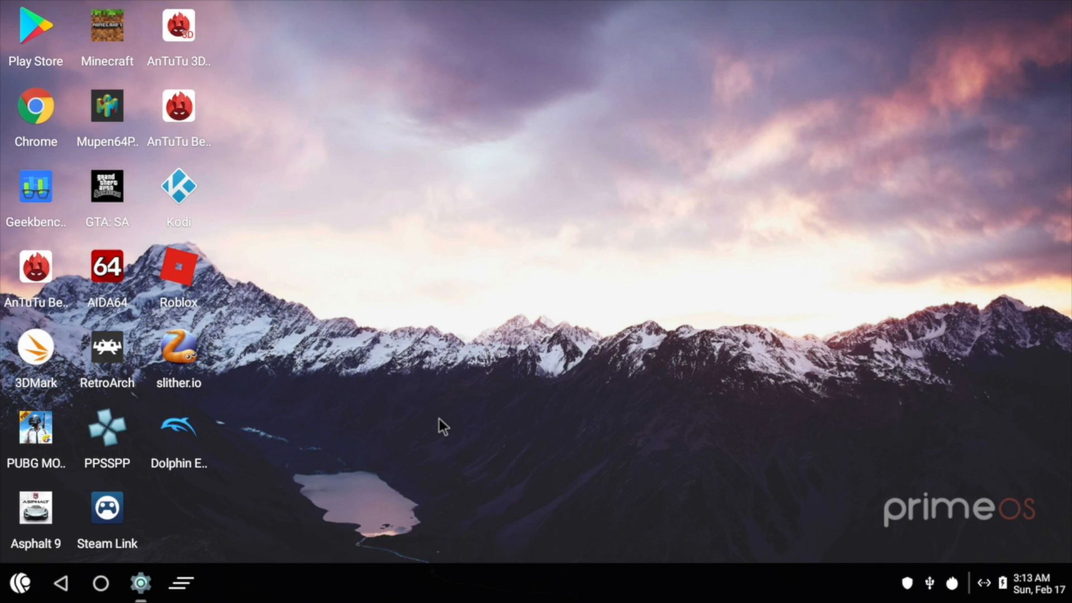
mouse_move(540, 419)
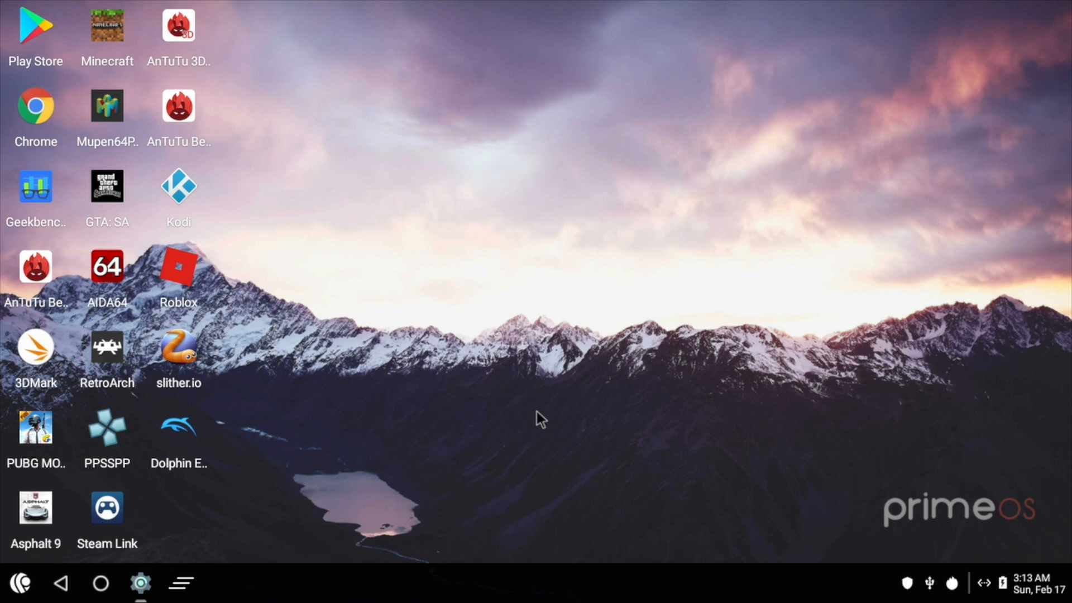
mouse_move(54, 352)
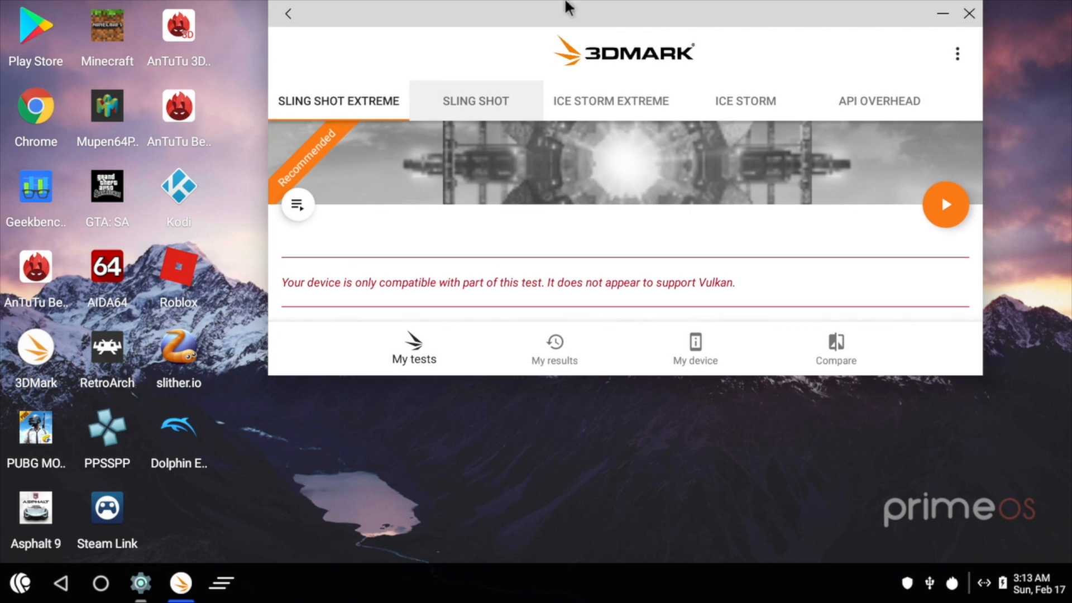
- View the device hardware details and open the saved 3 106 Sling Shot Extreme result
left_click(693, 346)
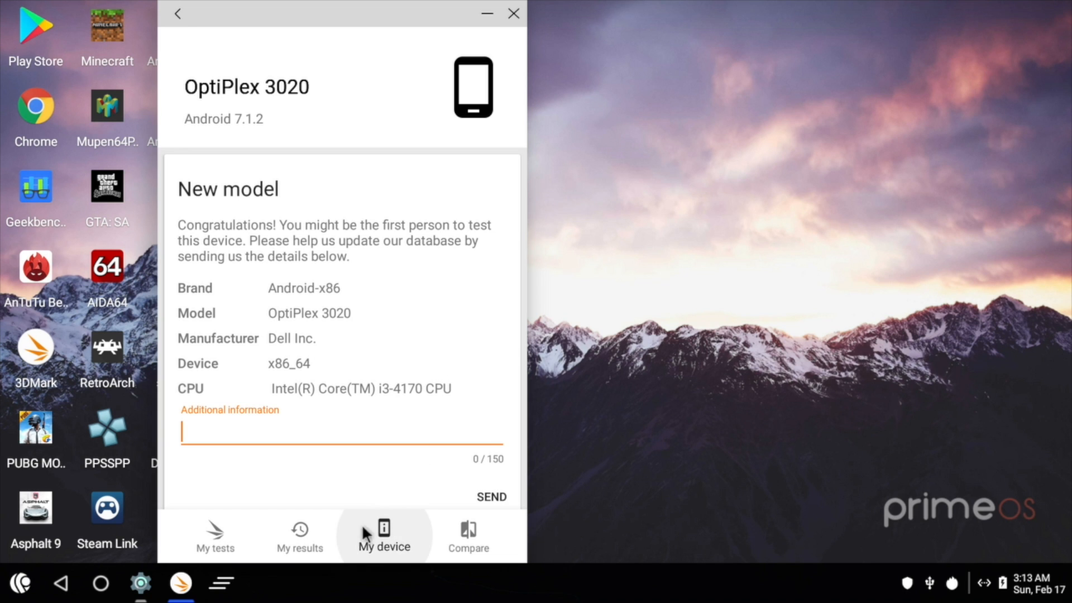
left_click(299, 537)
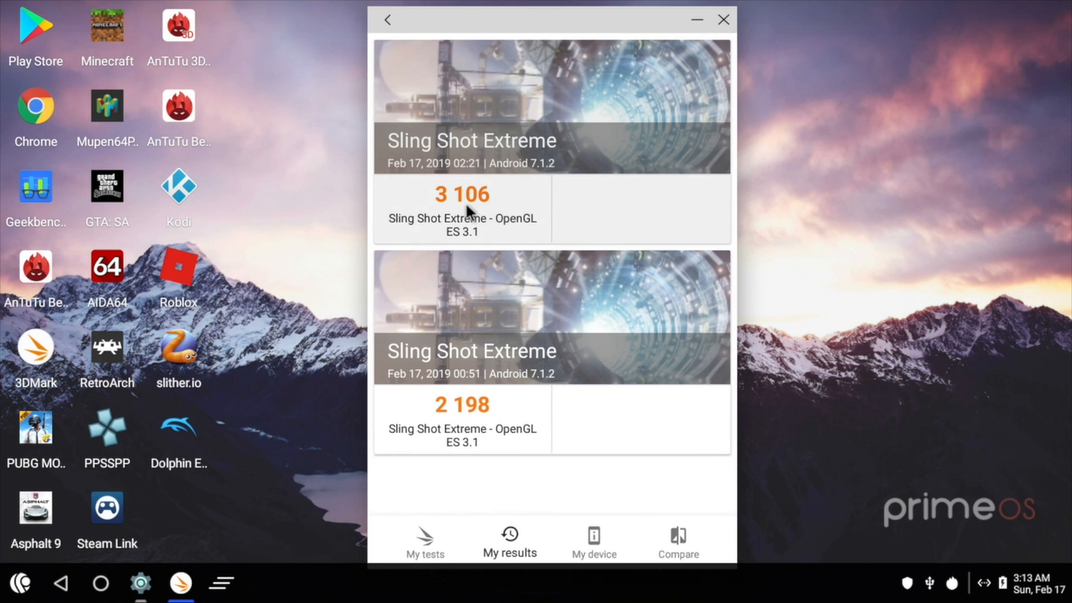
left_click(461, 208)
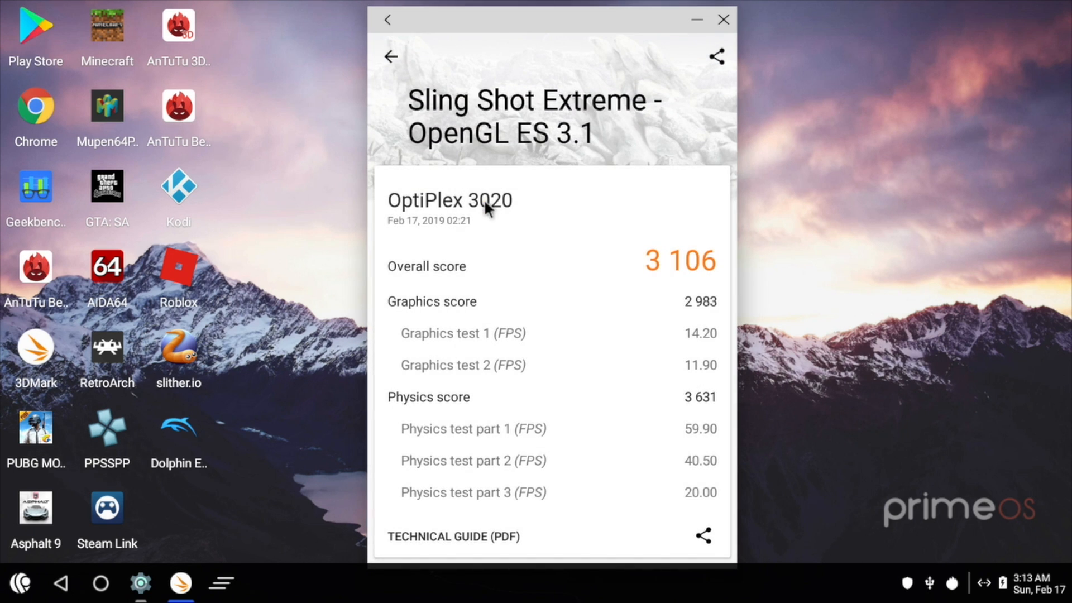
scroll("down", 3)
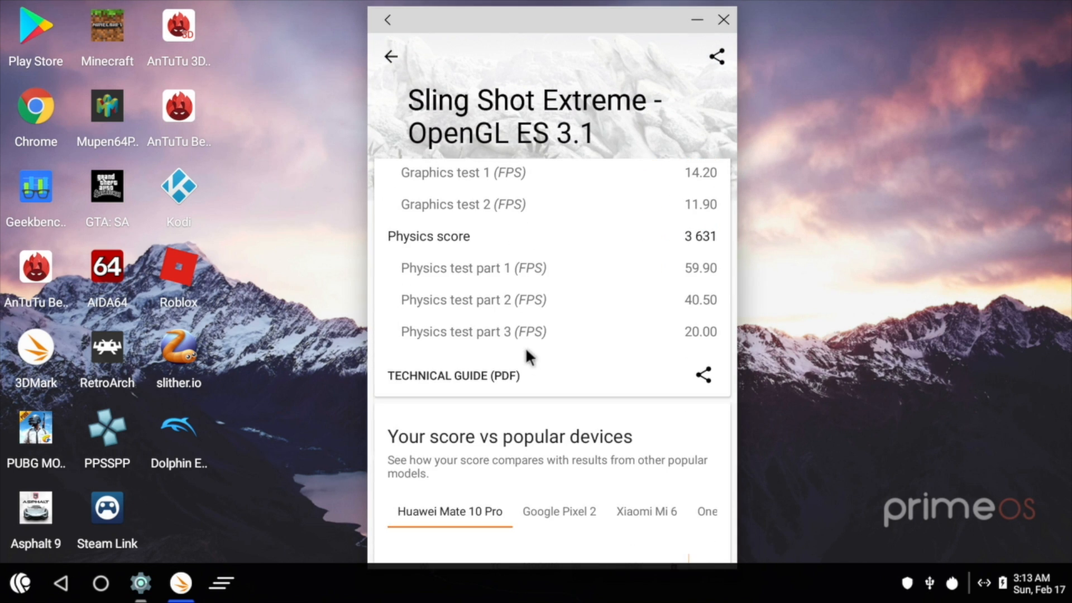
scroll("down", 3)
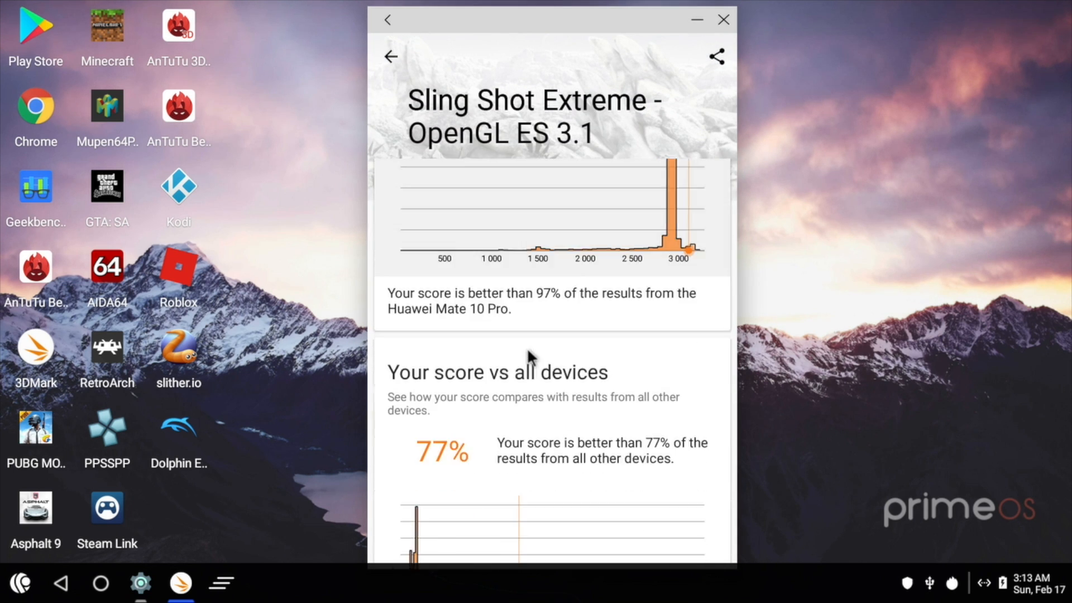
- Look through the result's device comparisons, then close 3DMark back to the desktop
scroll("down", 3)
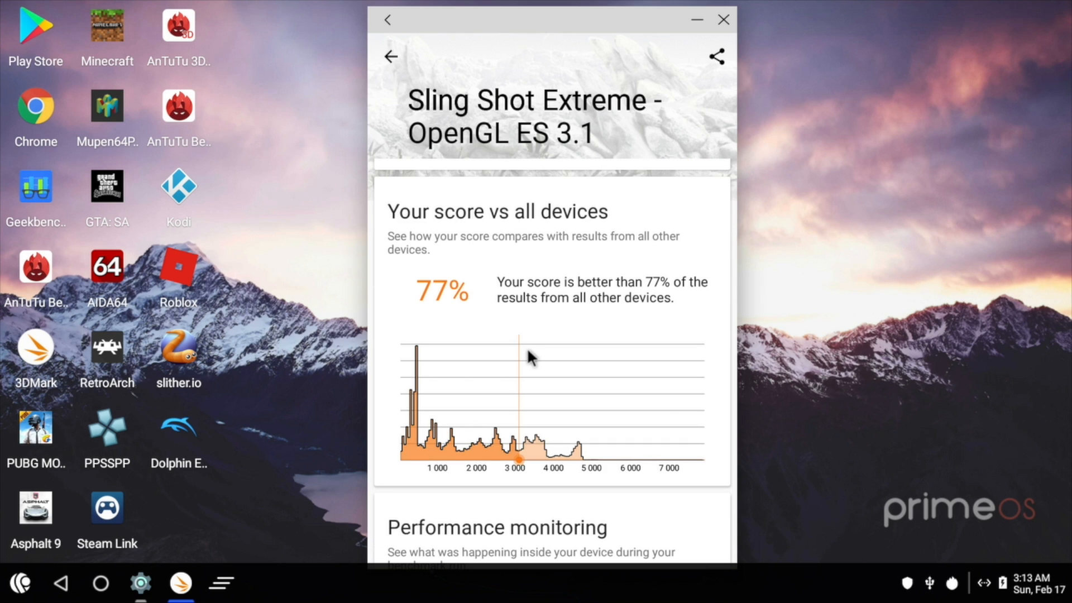
scroll("up", 3)
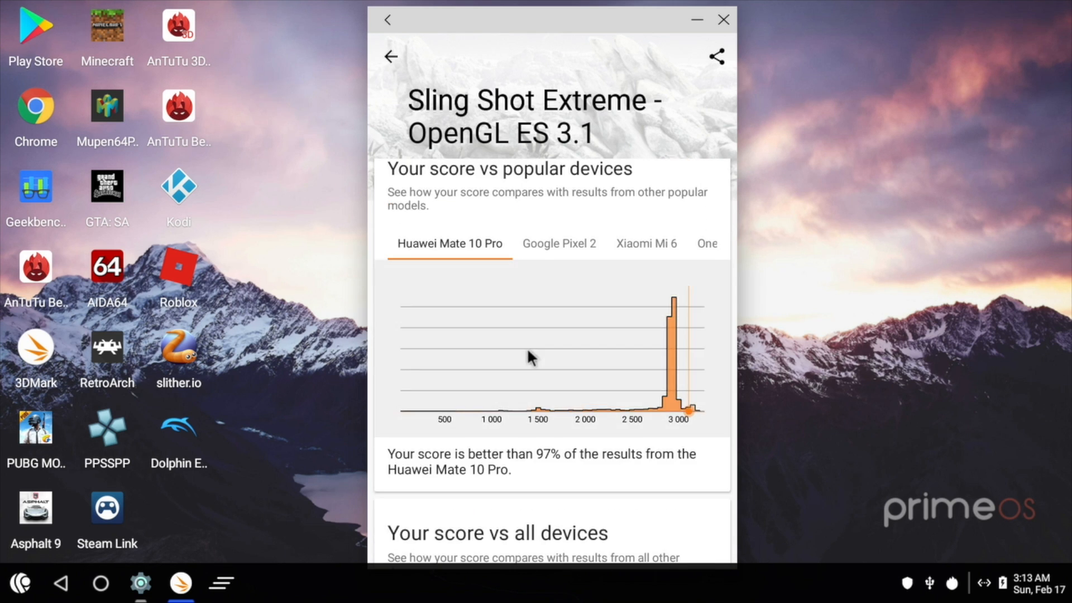
scroll("up", 3)
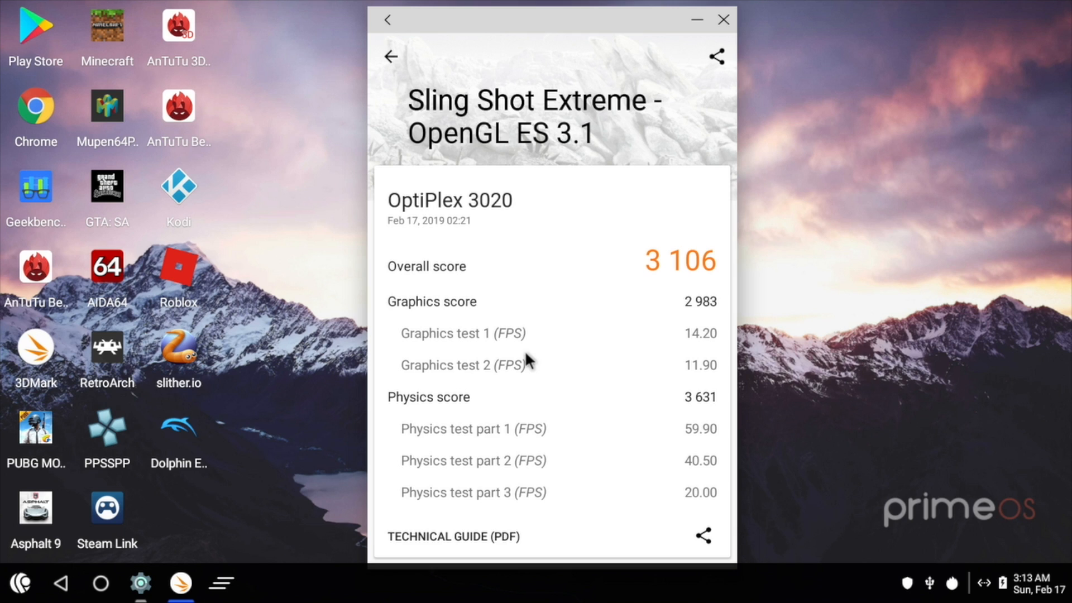
mouse_move(615, 311)
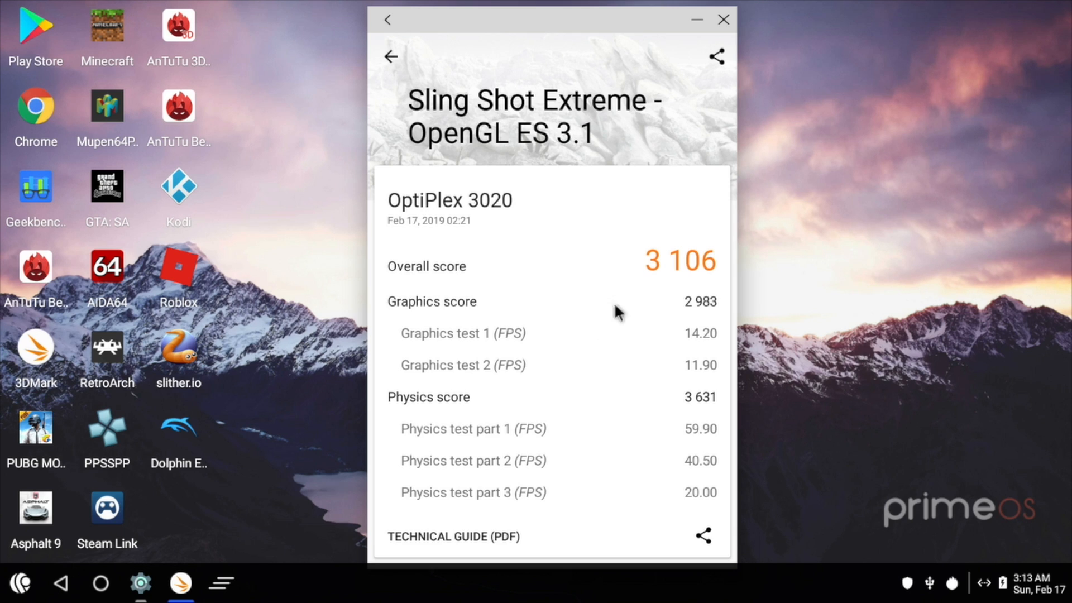
mouse_move(723, 20)
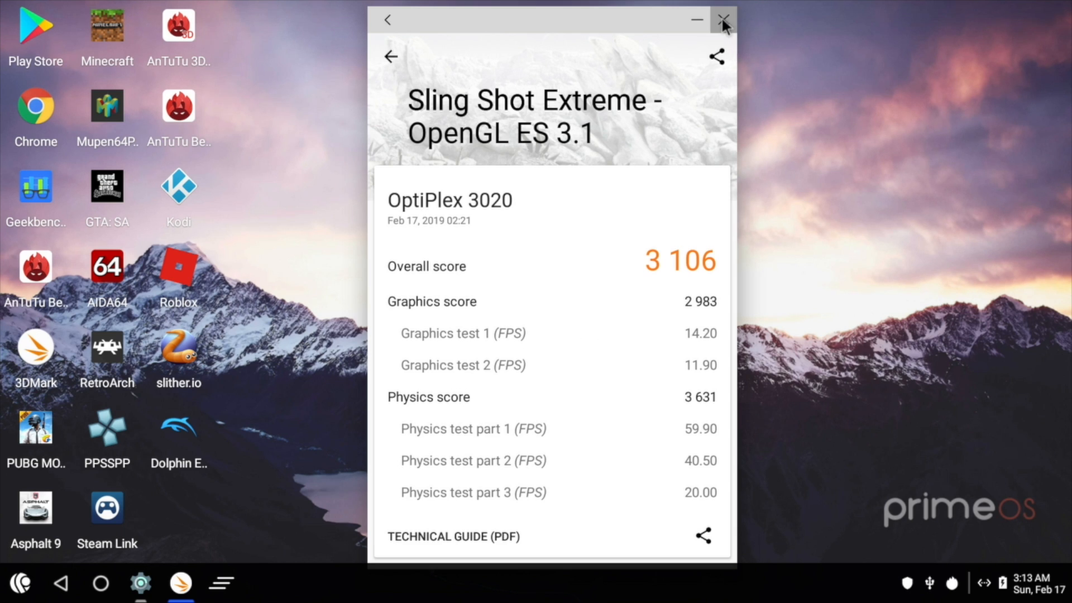
left_click(723, 20)
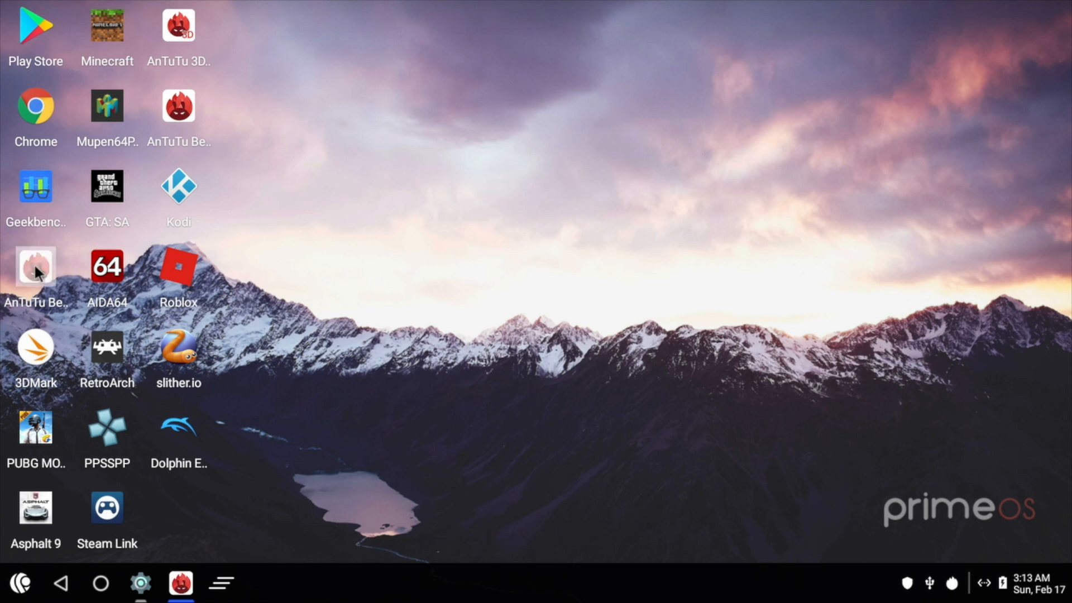
- Launch AnTuTu, view the 214301 score breakdown with the GPU 3D test scores, then close it
left_click(36, 267)
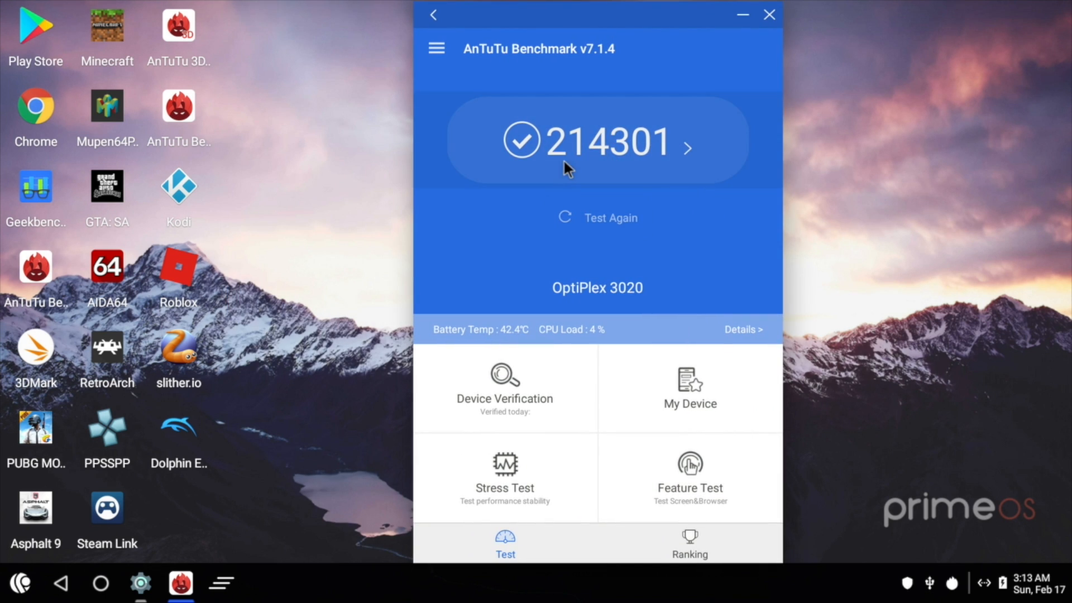
left_click(596, 140)
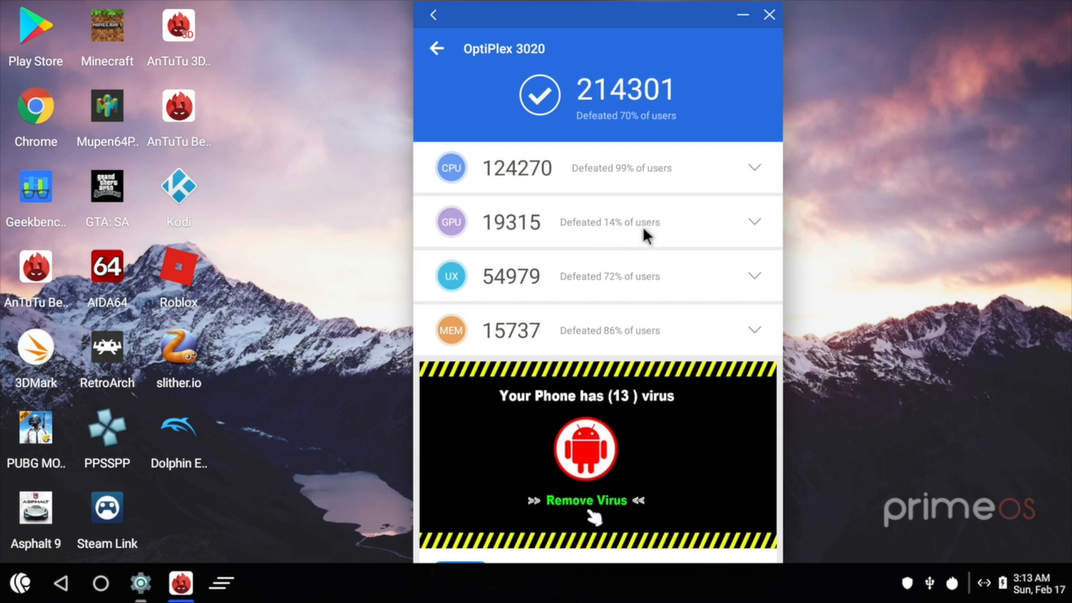
left_click(755, 221)
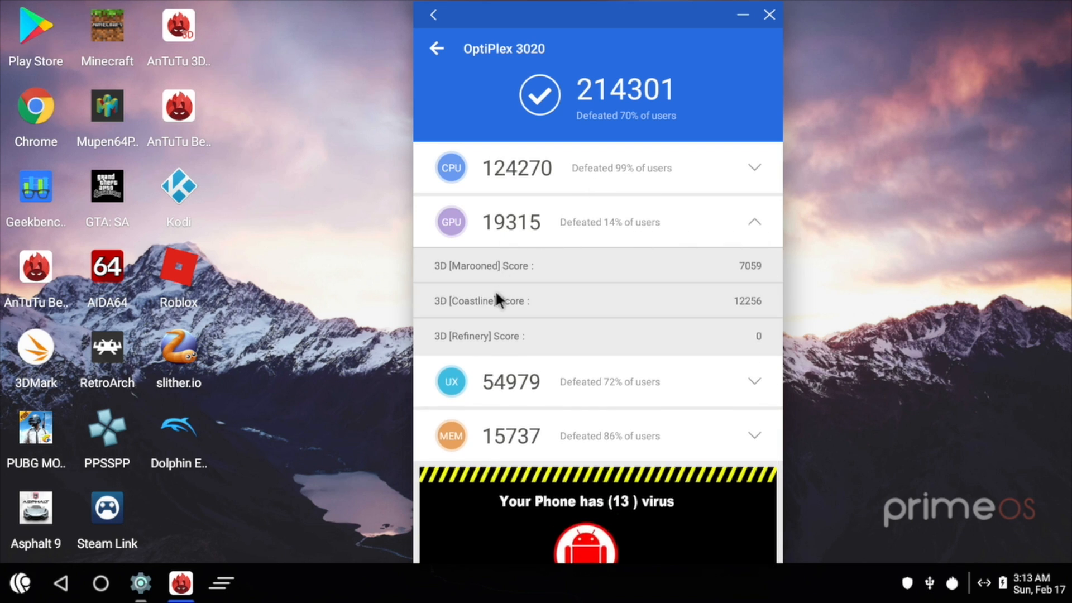
mouse_move(639, 238)
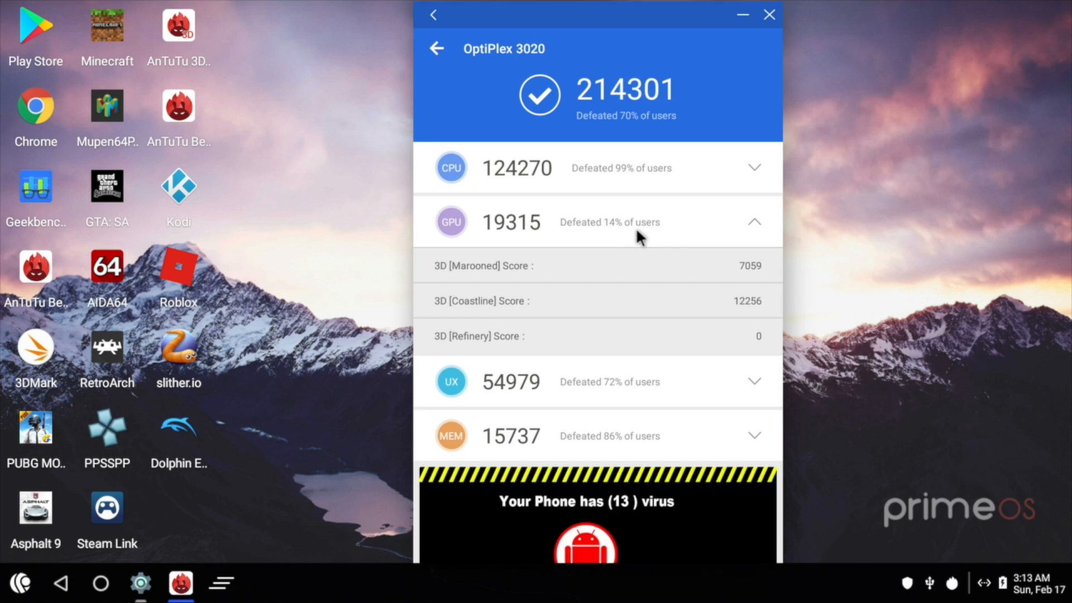
left_click(755, 221)
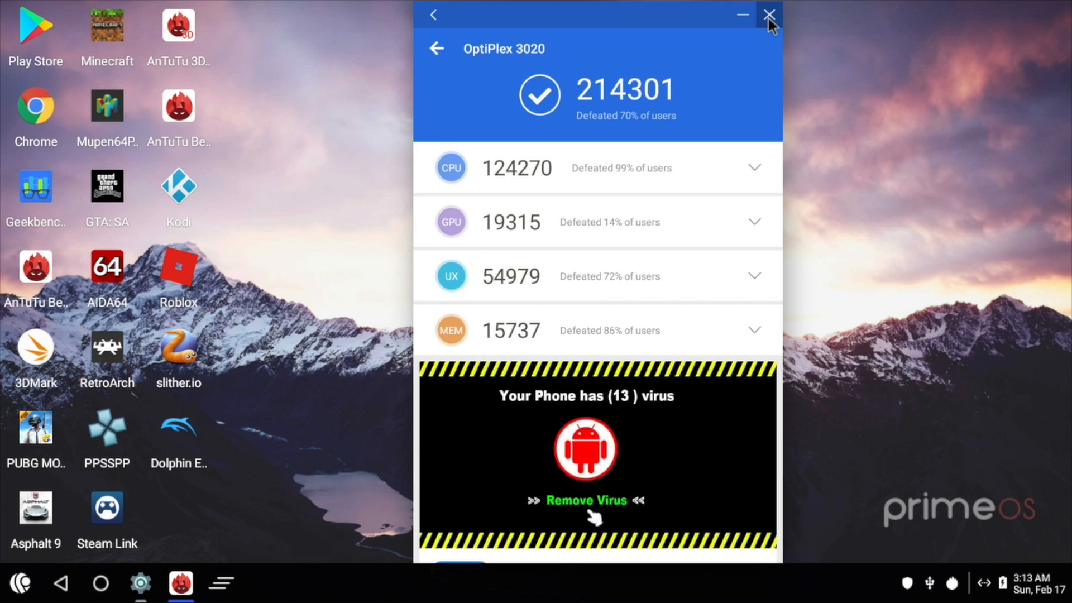
left_click(768, 14)
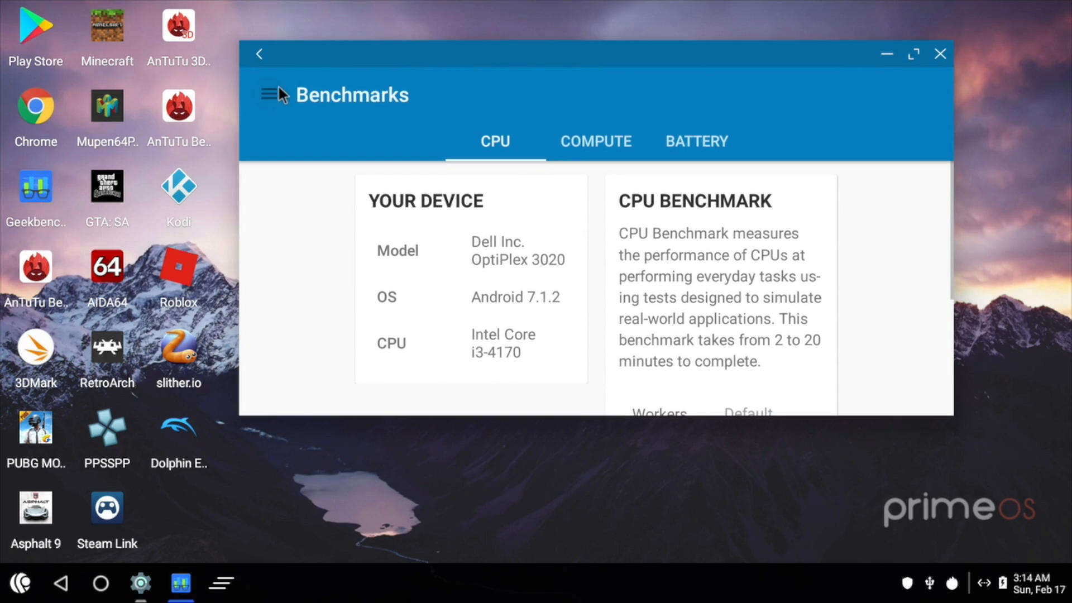
- View the February 17, 2019 Geekbench result (4104 single-core, 7474 multi-core), then launch slither.io
left_click(269, 94)
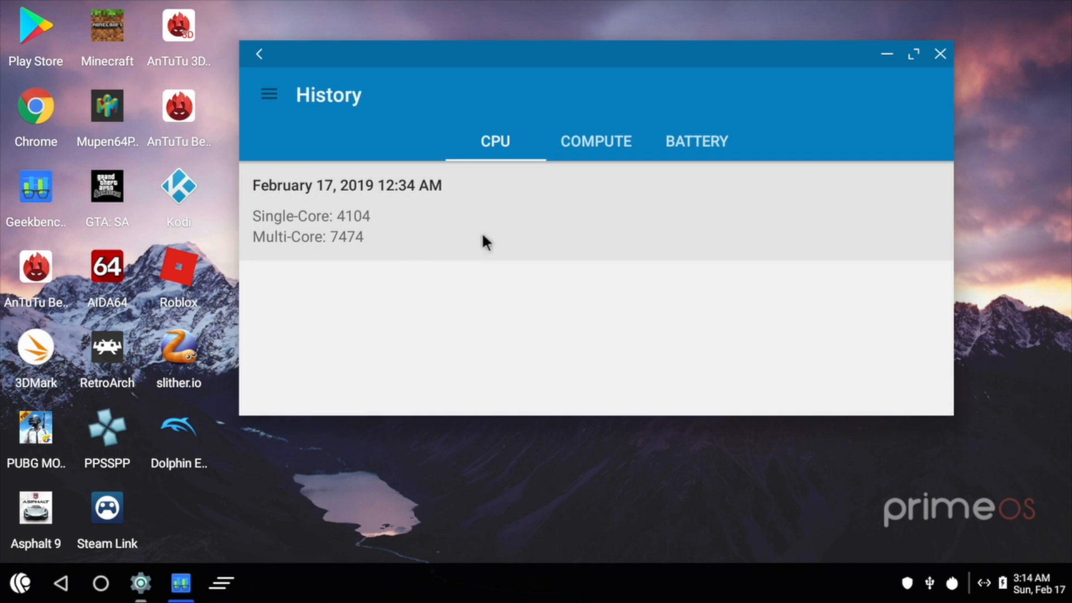
left_click(346, 212)
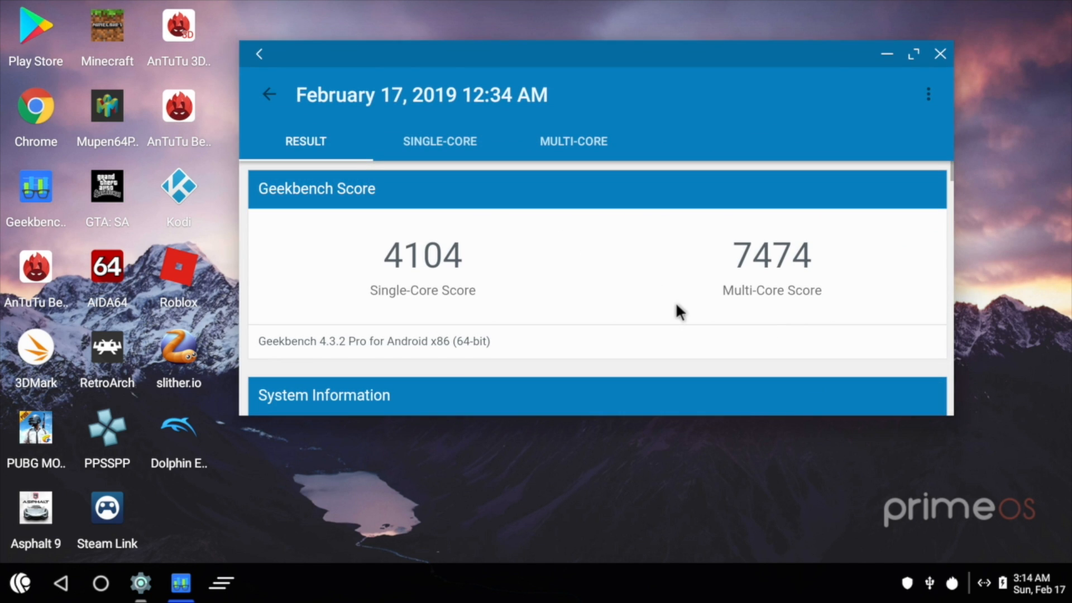
mouse_move(410, 294)
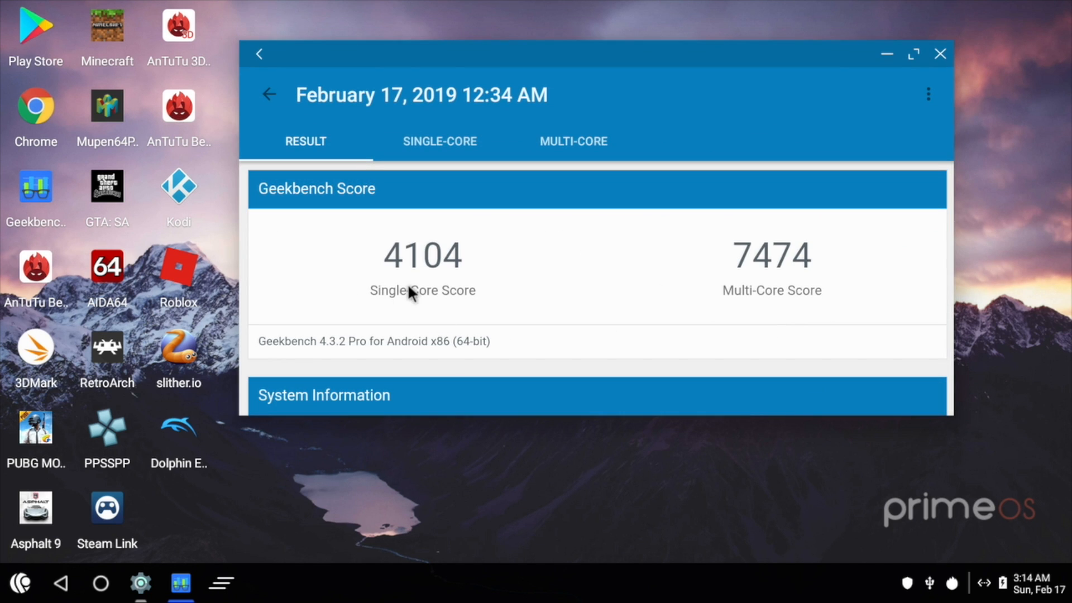
mouse_move(767, 300)
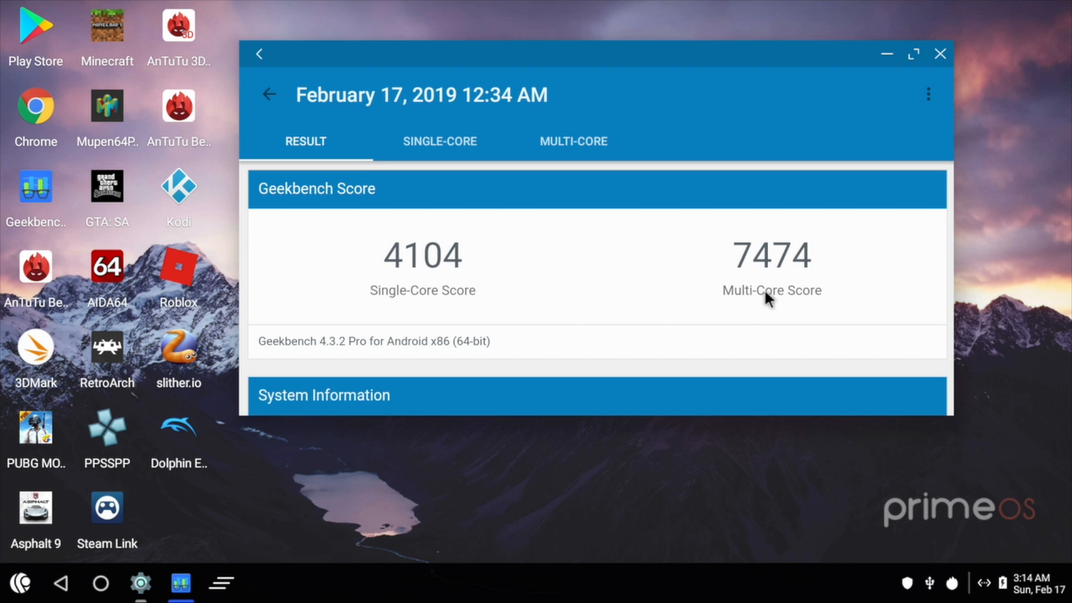
left_click(940, 53)
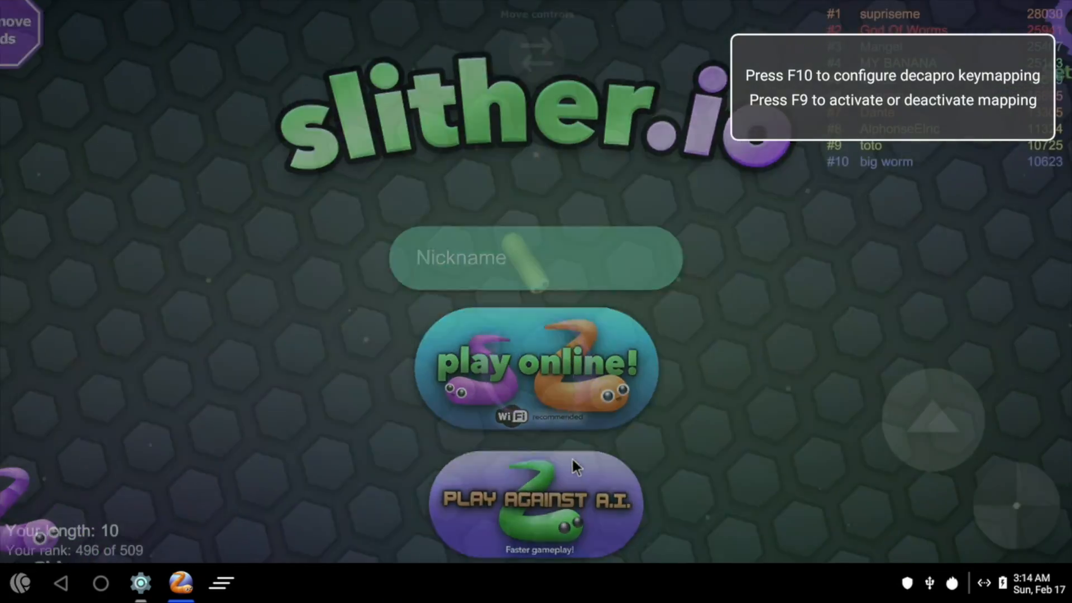
- Start a slither.io game against A.I. opponents
left_click(536, 370)
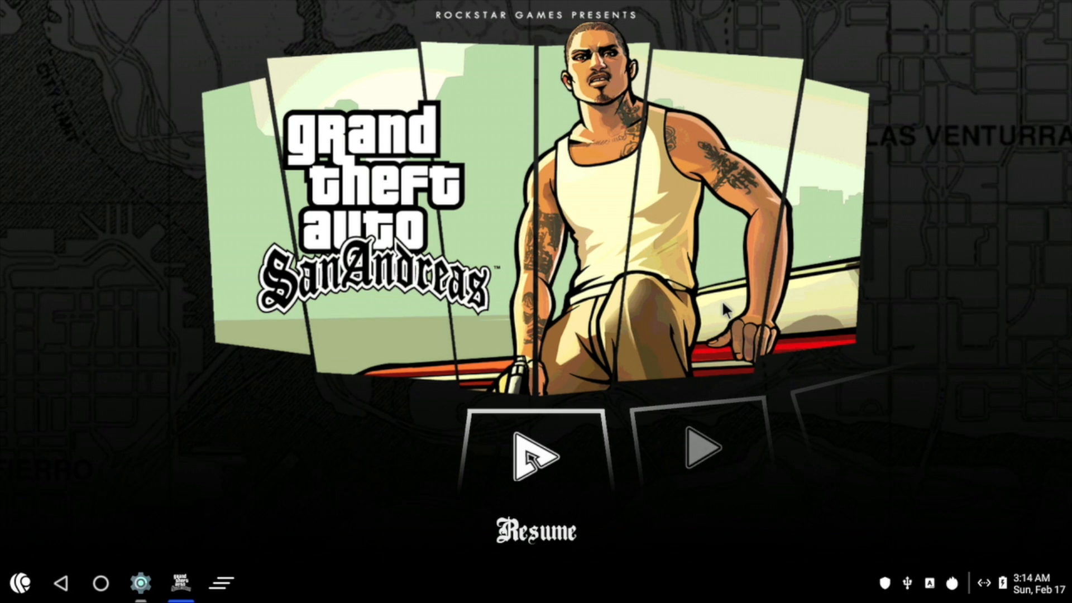
- Resume the saved game, drive through East Los Santos, exit the car, then launch PUBG Mobile
left_click(534, 447)
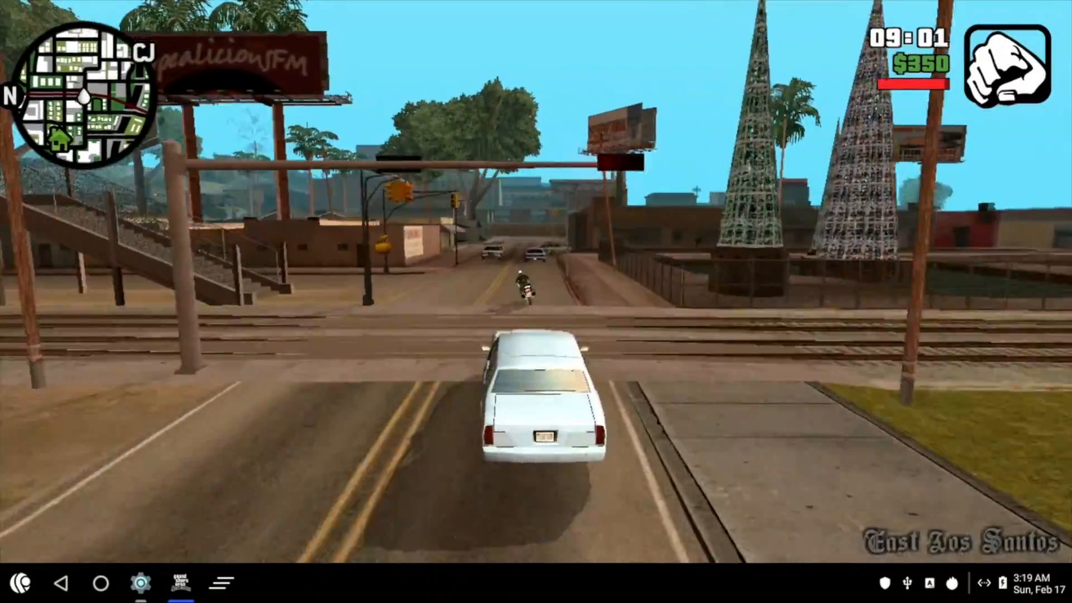
key("w")
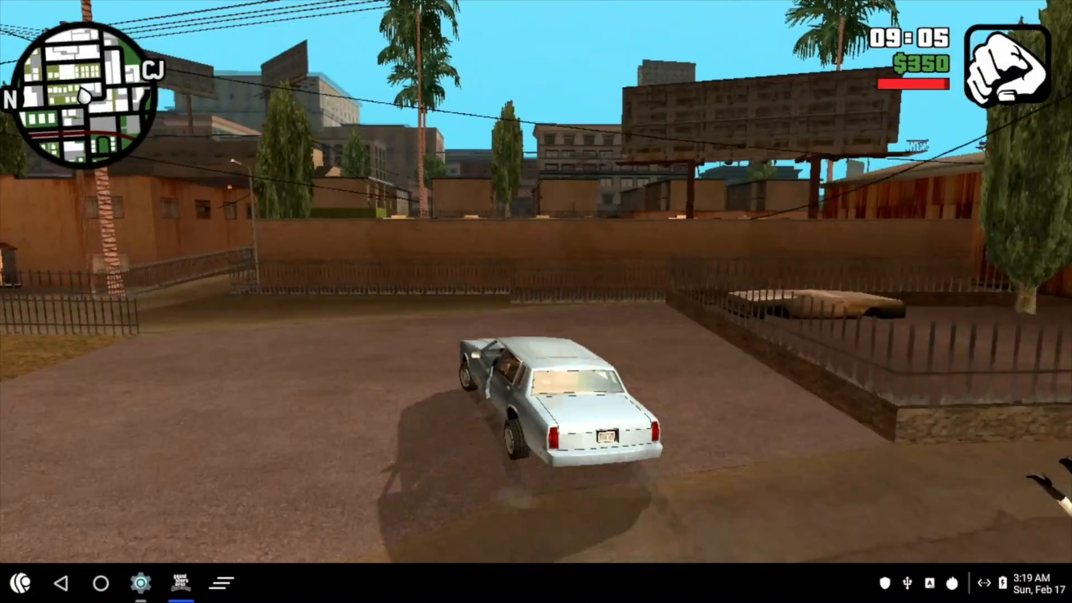
left_click(100, 582)
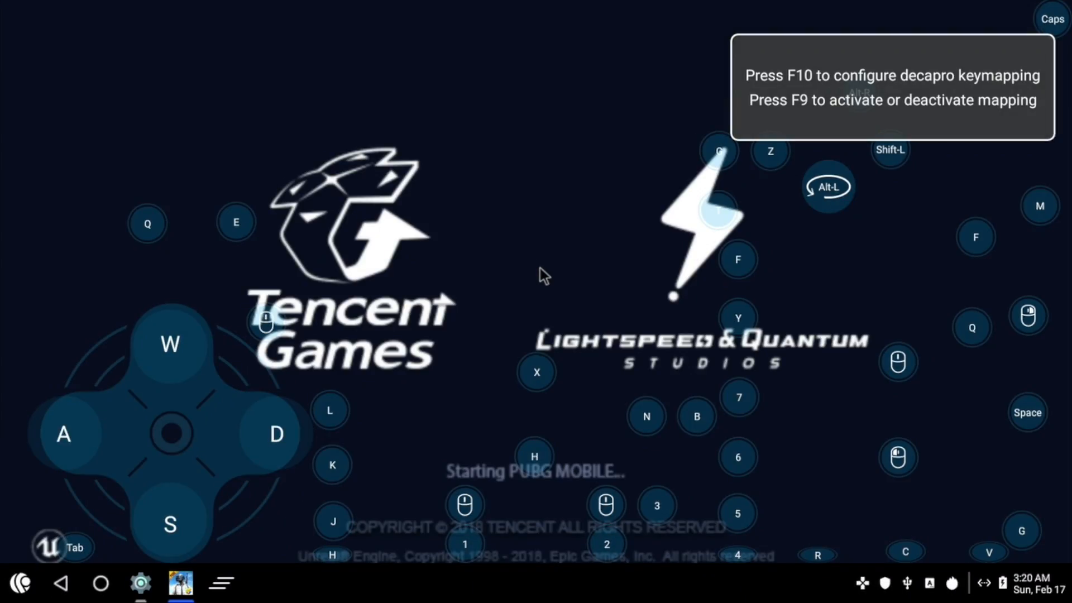
mouse_move(349, 438)
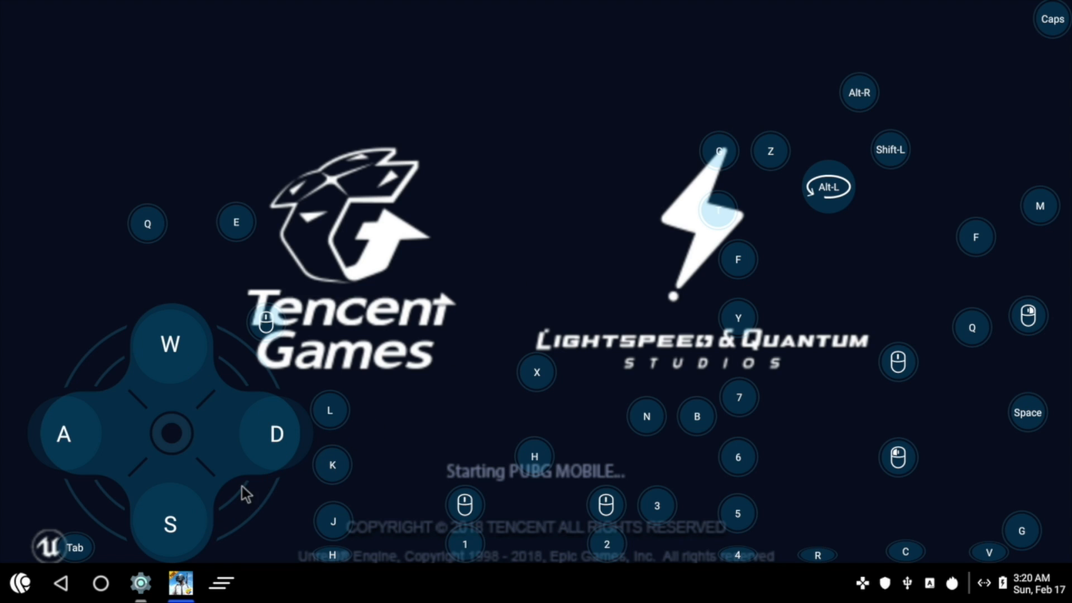
mouse_move(584, 181)
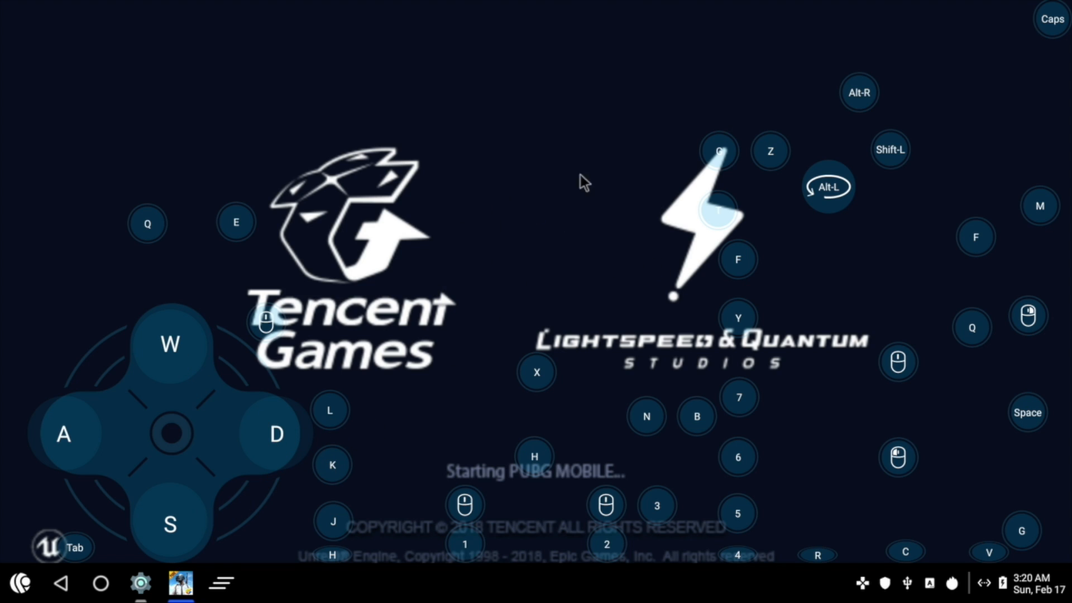
mouse_move(526, 294)
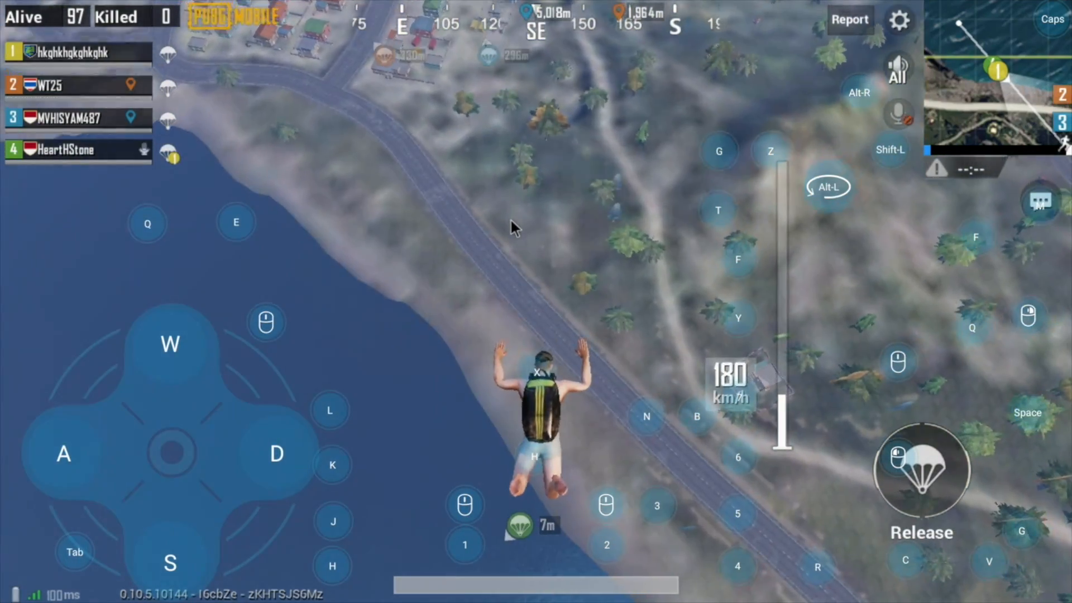
- Play the PUBG Mobile match, landing and walking up to open a house door
left_click(921, 470)
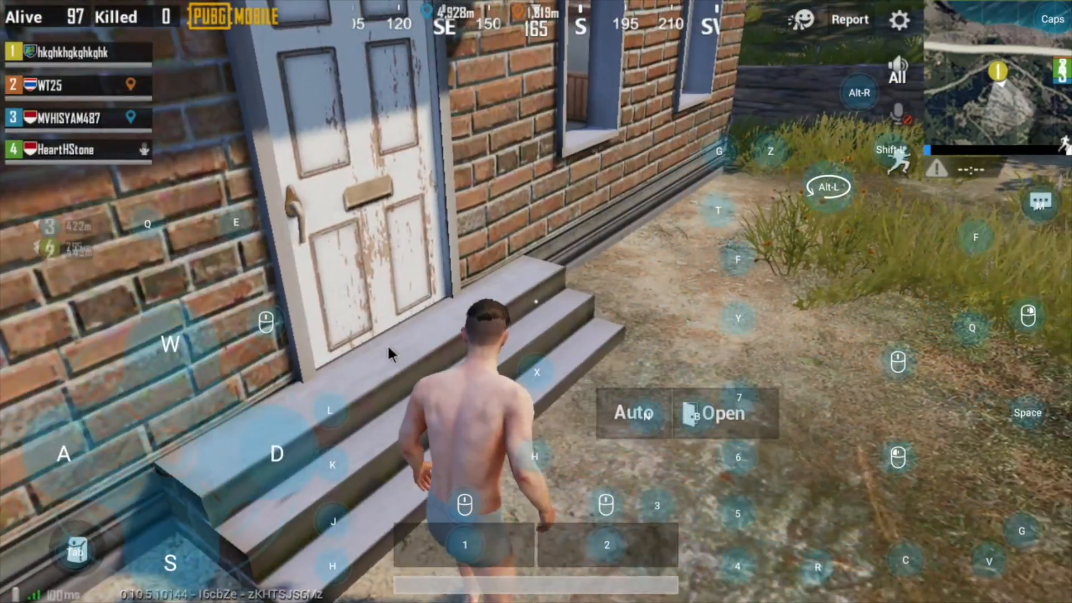
left_click(716, 412)
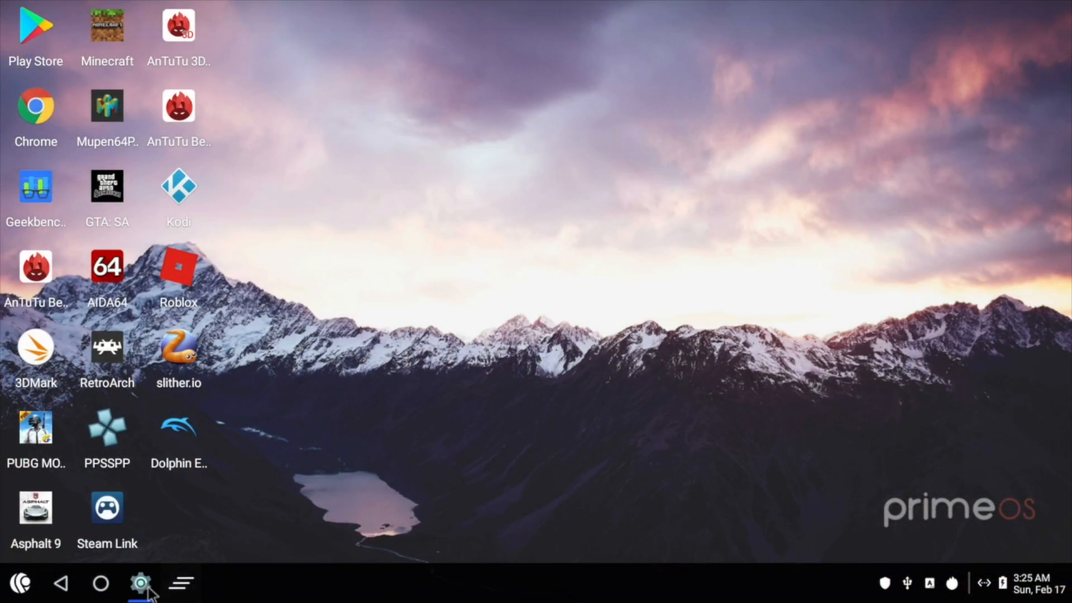
- In Settings, view PrimeOS Settings, then About device, and check for system updates (0.4.3-BETA-x86_64 up to date)
left_click(141, 582)
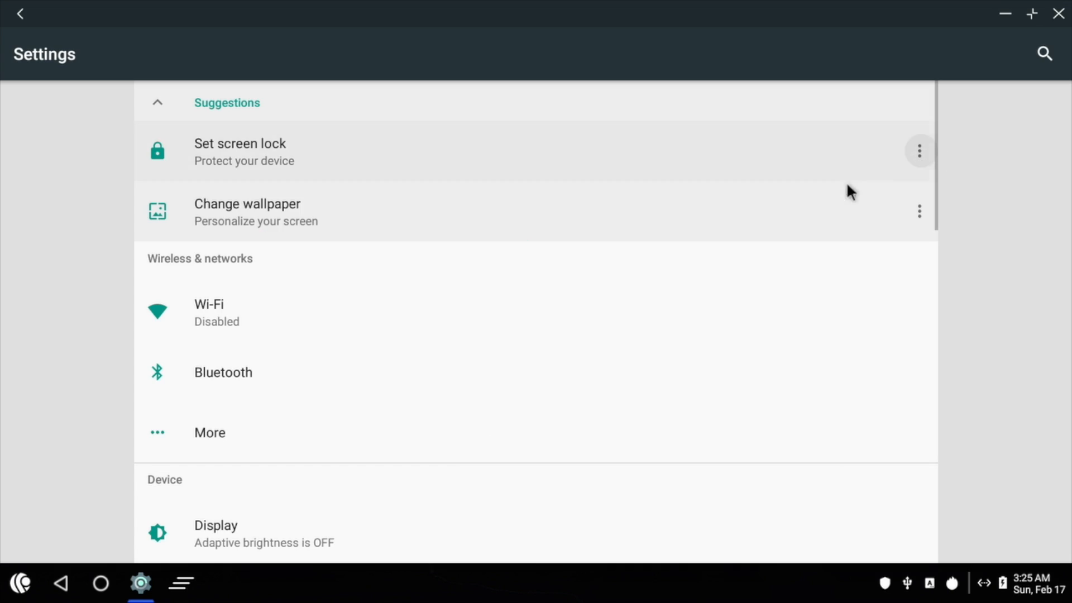
scroll("down", 3)
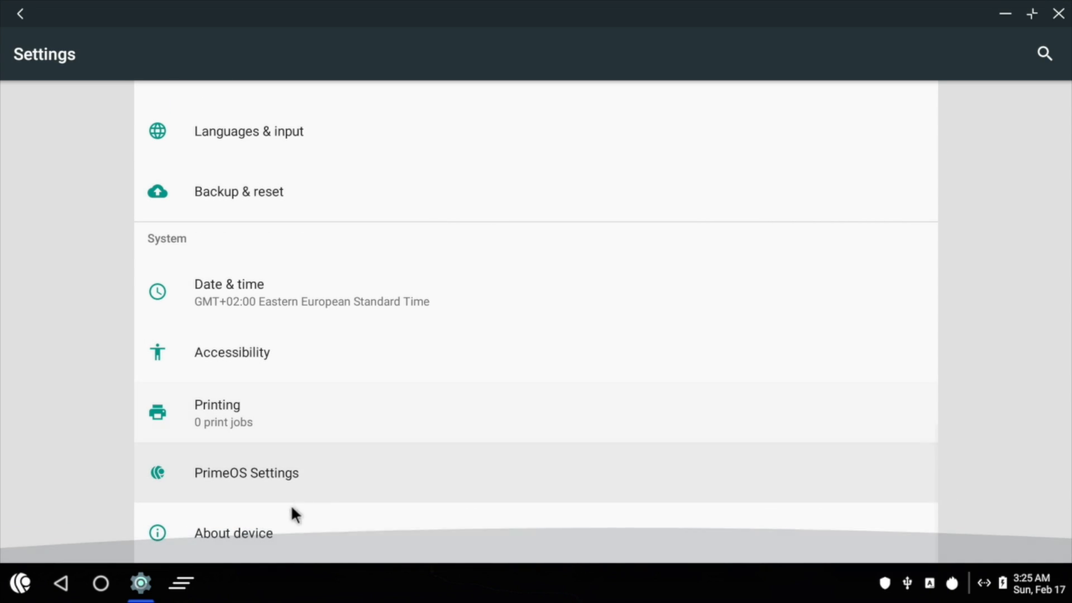
left_click(245, 472)
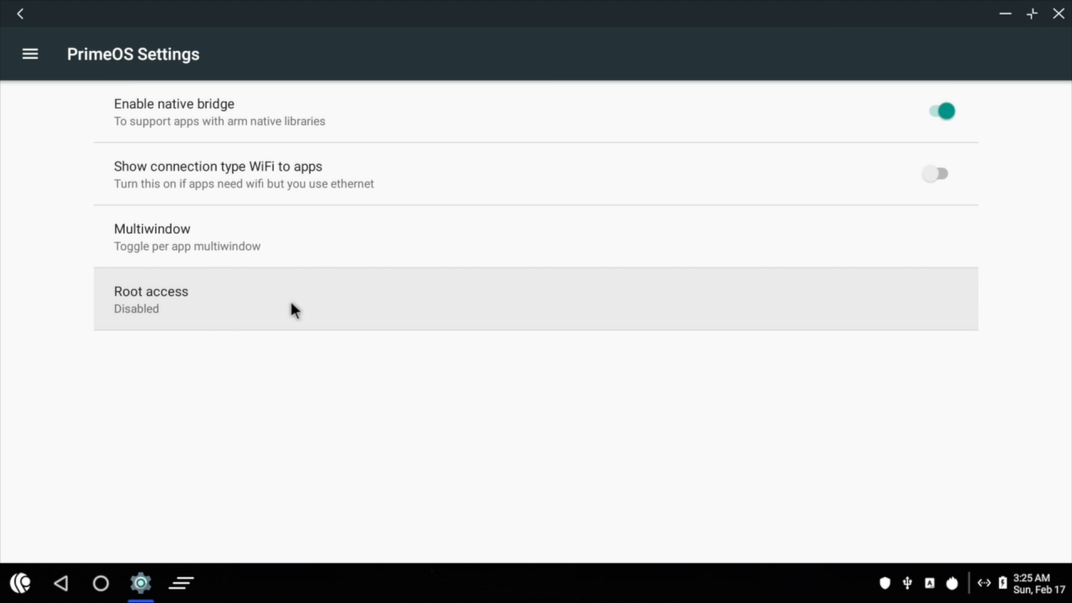
left_click(19, 13)
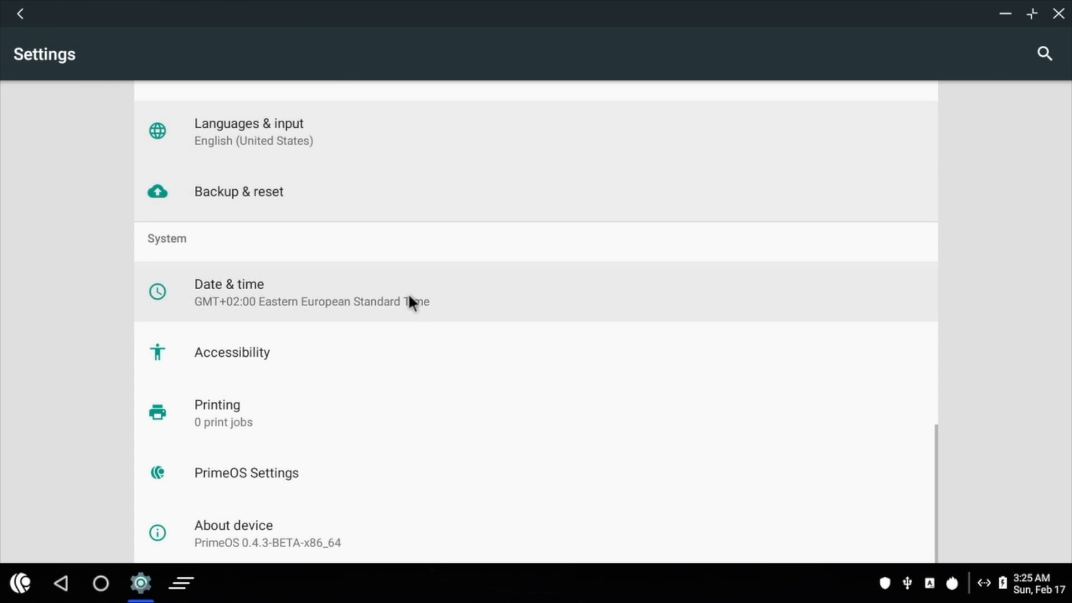
left_click(234, 534)
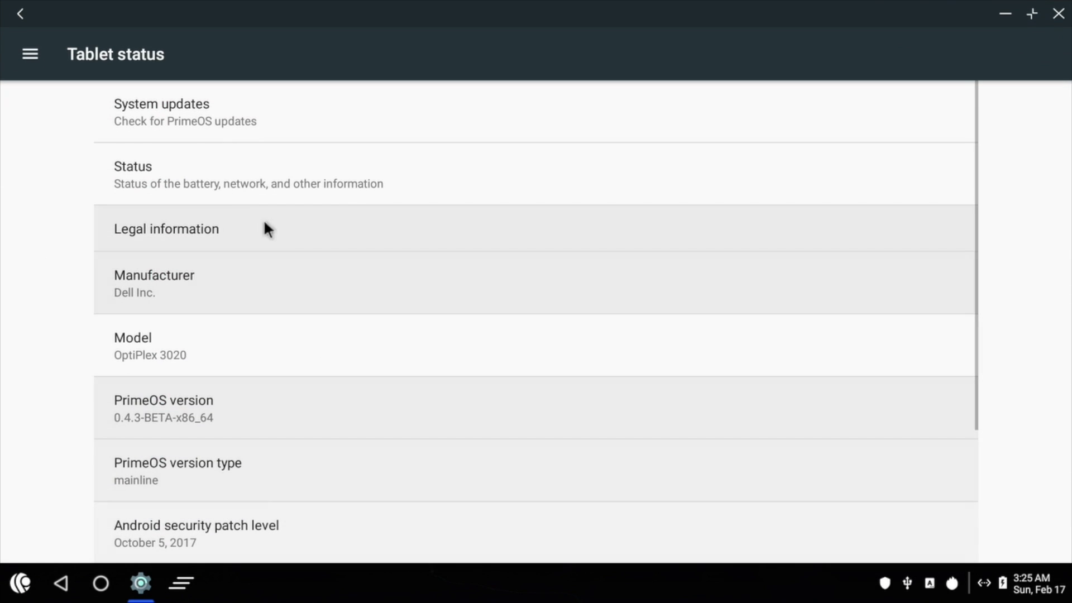
left_click(184, 112)
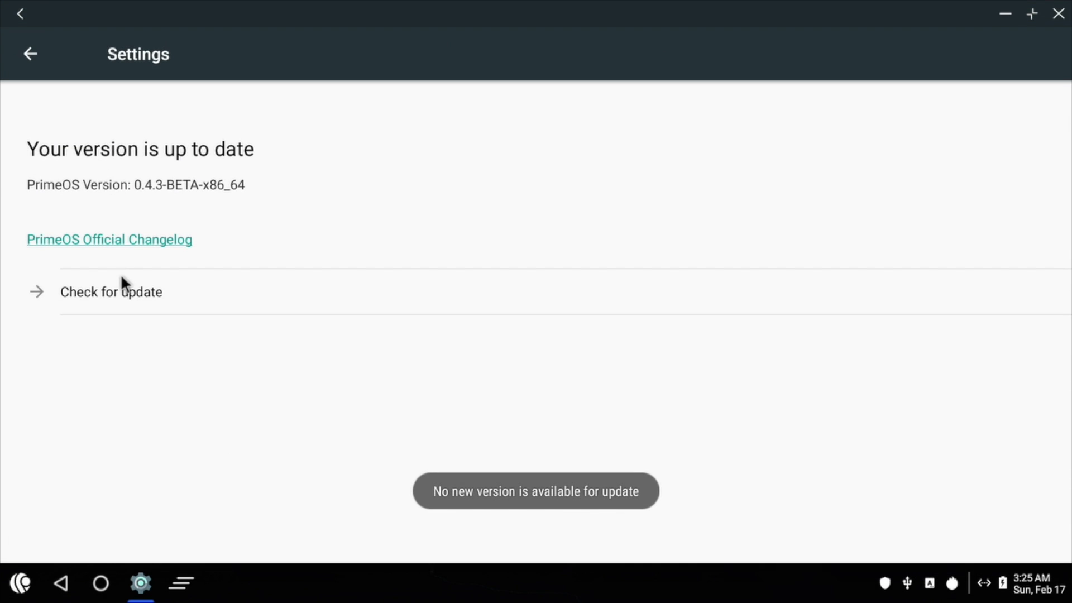
mouse_move(135, 269)
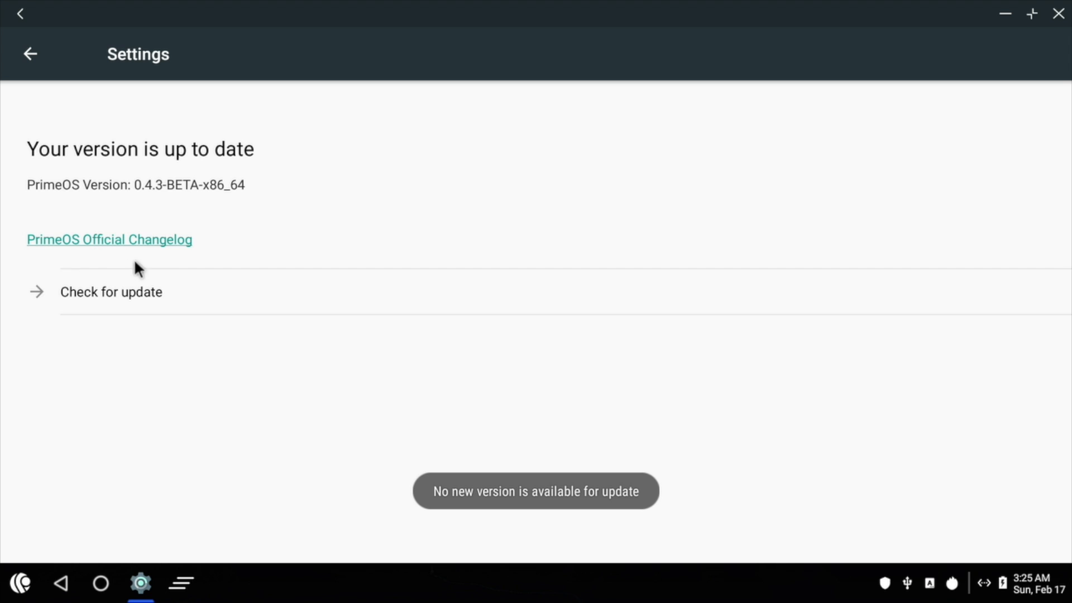
mouse_move(202, 198)
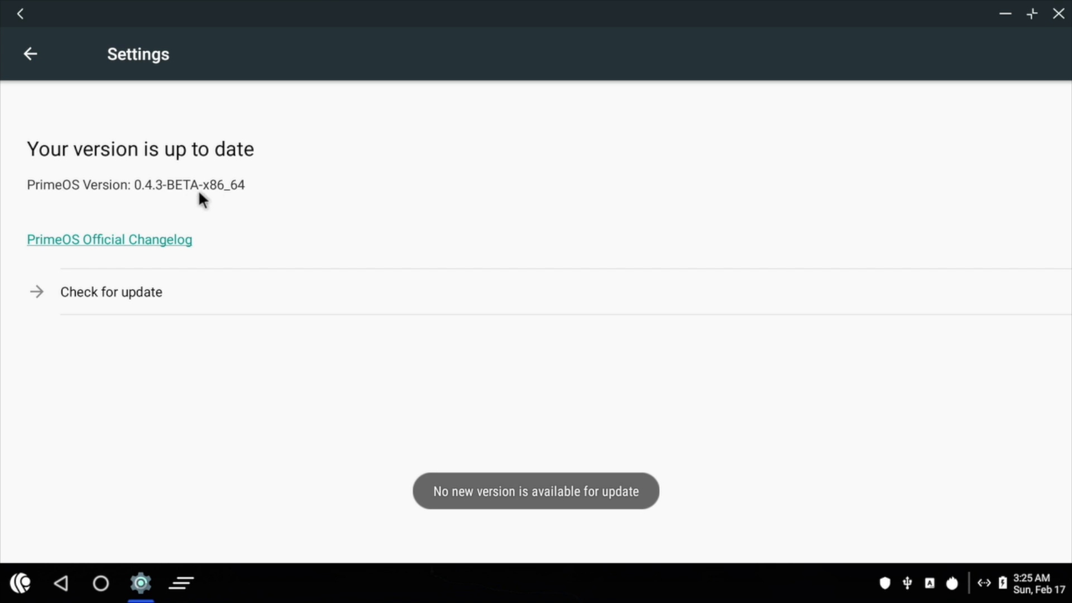
mouse_move(547, 243)
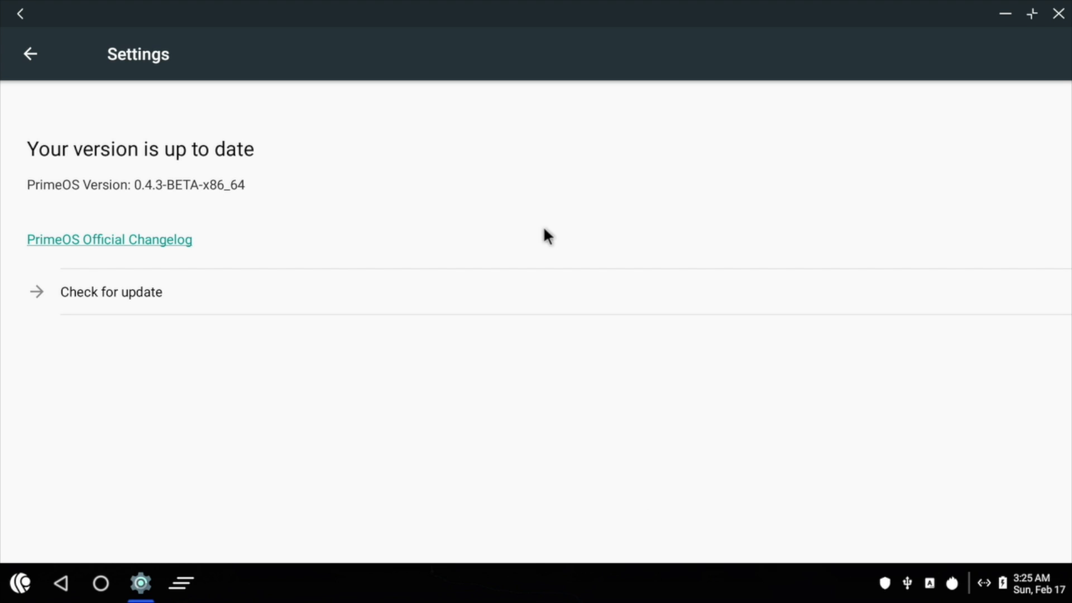
mouse_move(53, 583)
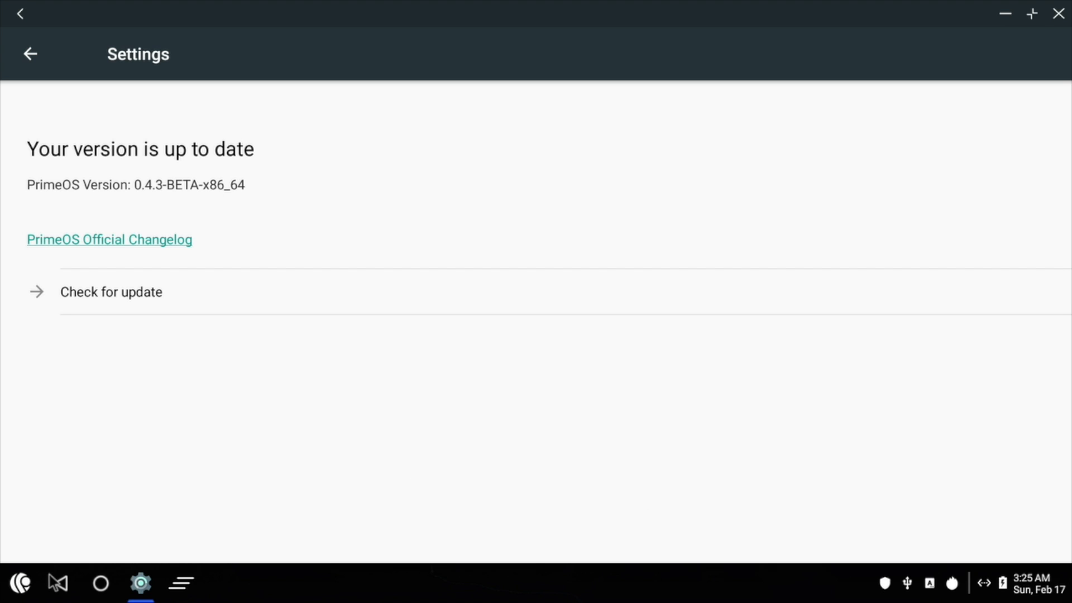
- Close Settings with the taskbar back button to return to the desktop
left_click(29, 54)
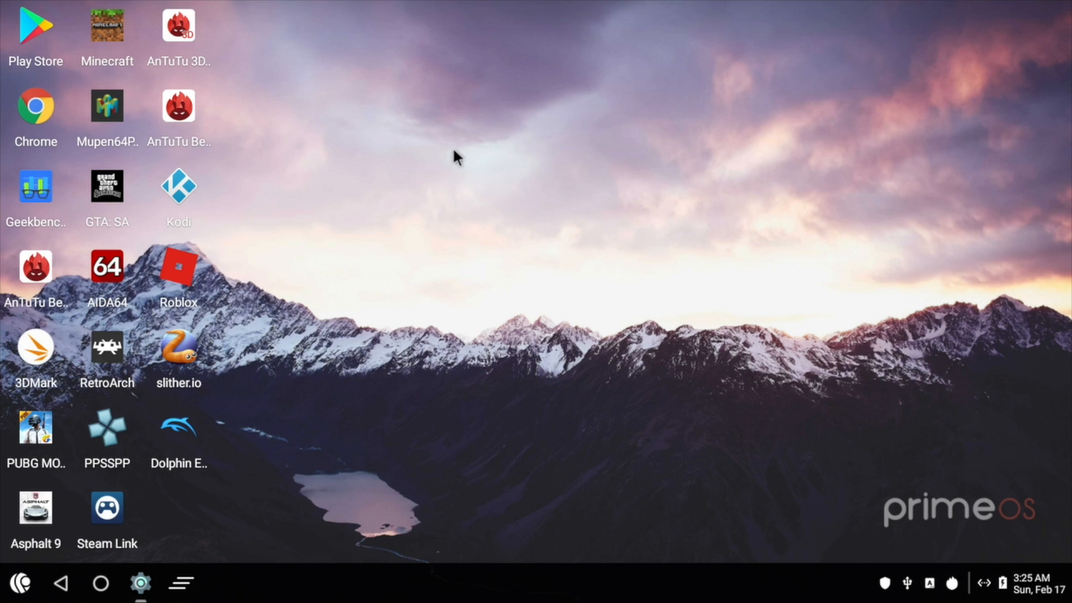
mouse_move(545, 477)
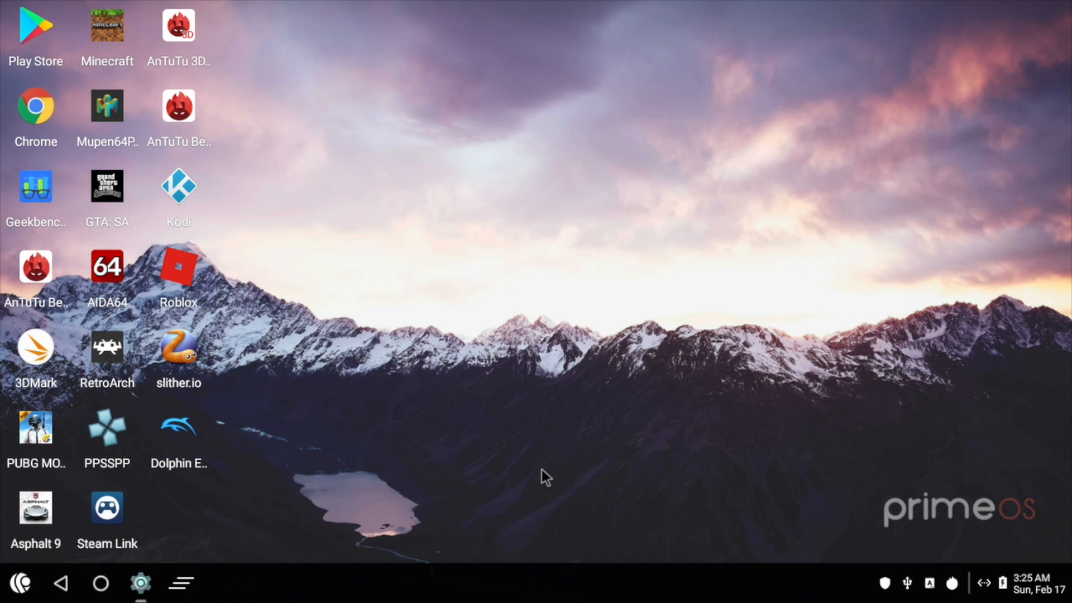